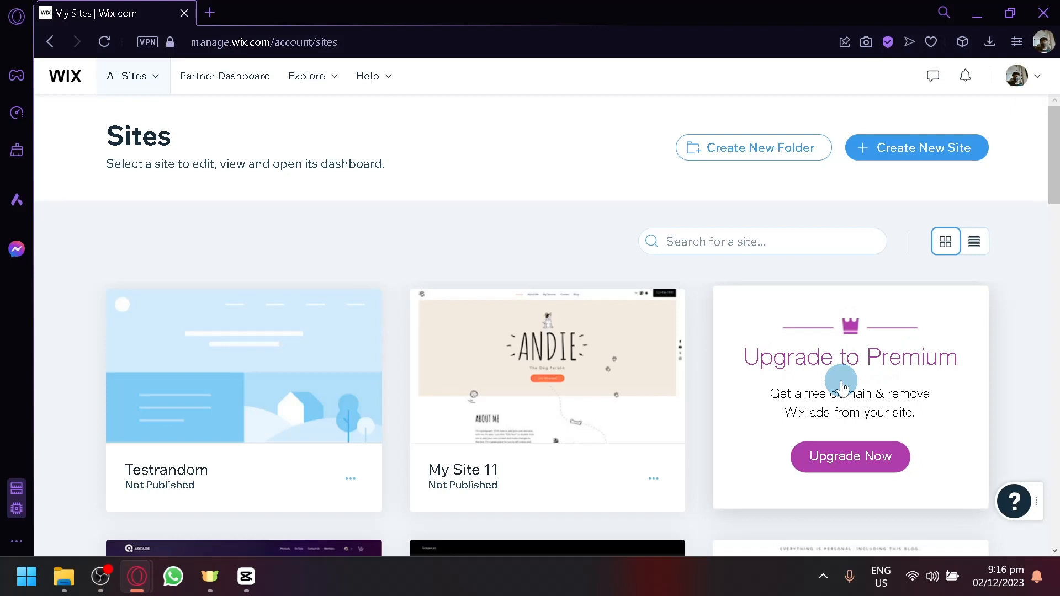
mouse_move(445, 266)
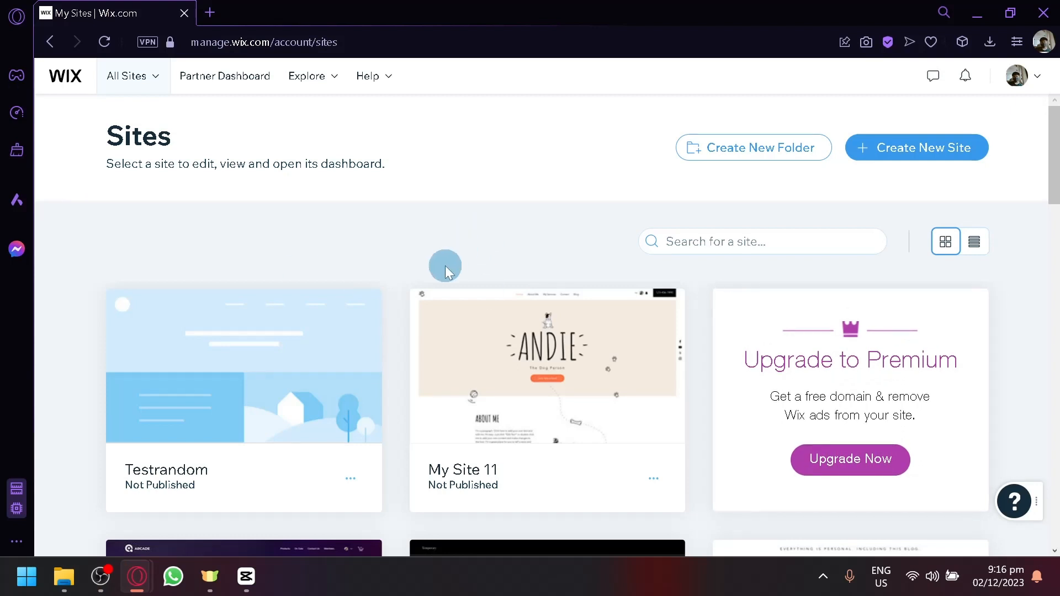
mouse_move(536, 205)
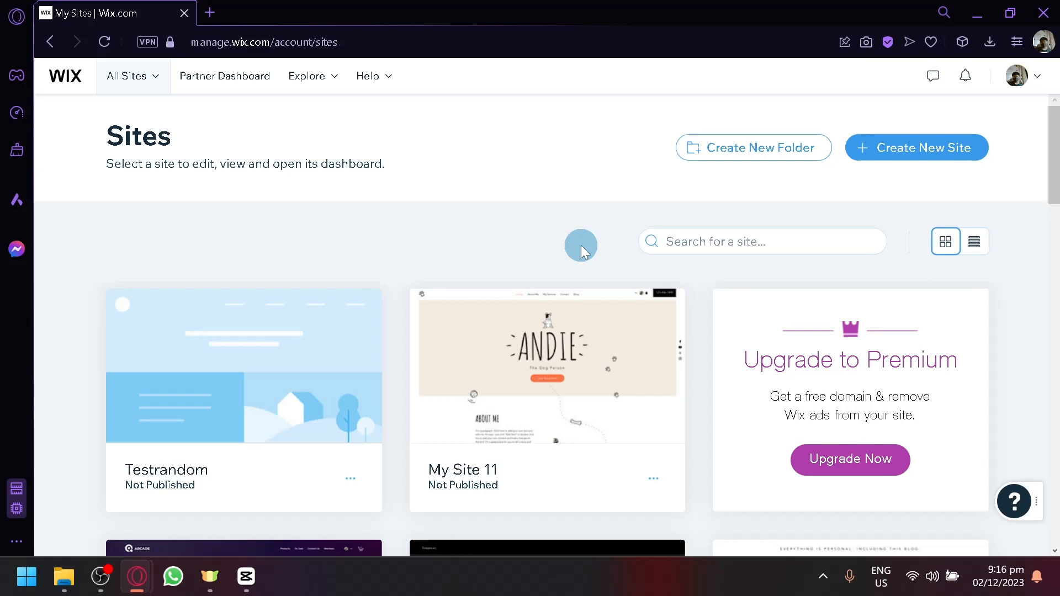
mouse_move(639, 300)
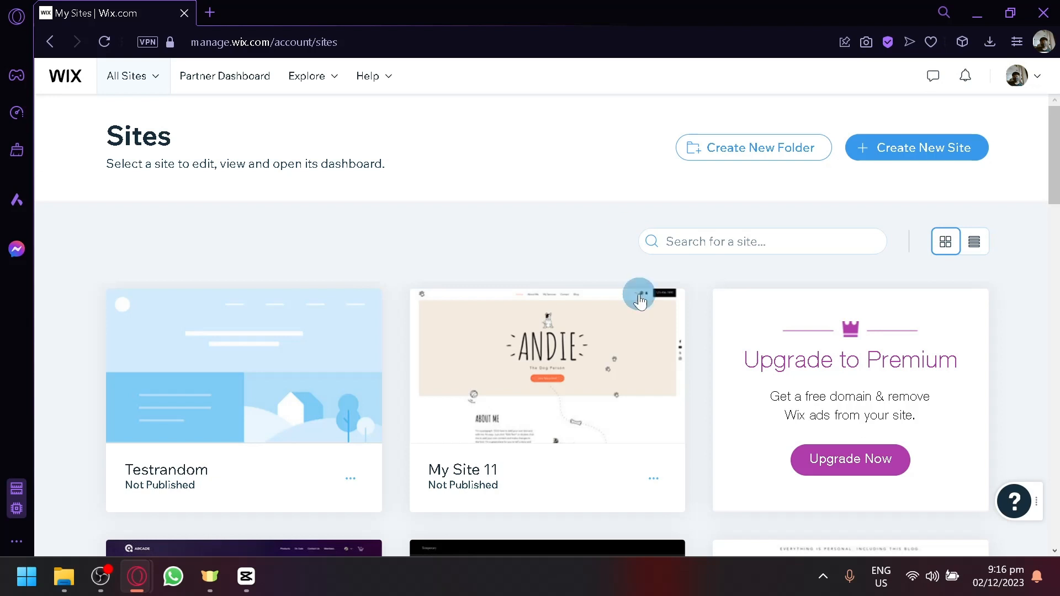
mouse_move(656, 225)
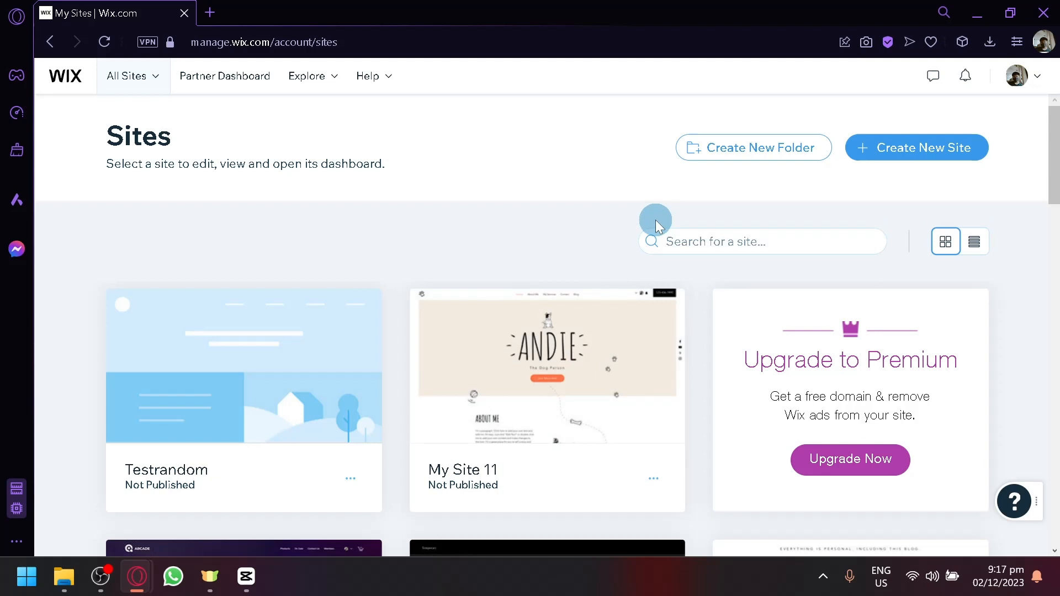
mouse_move(443, 227)
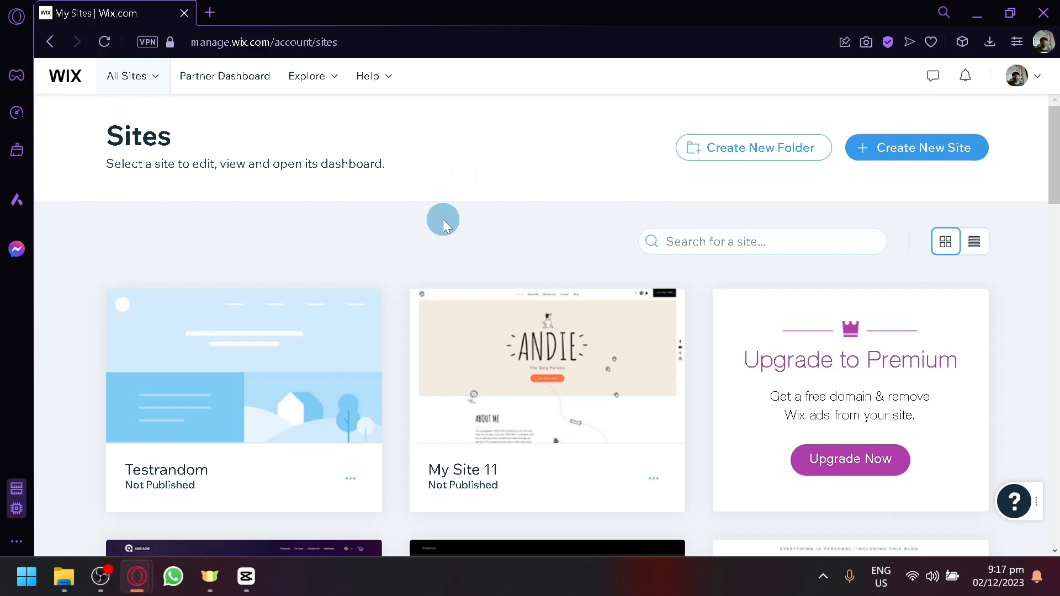
mouse_move(490, 175)
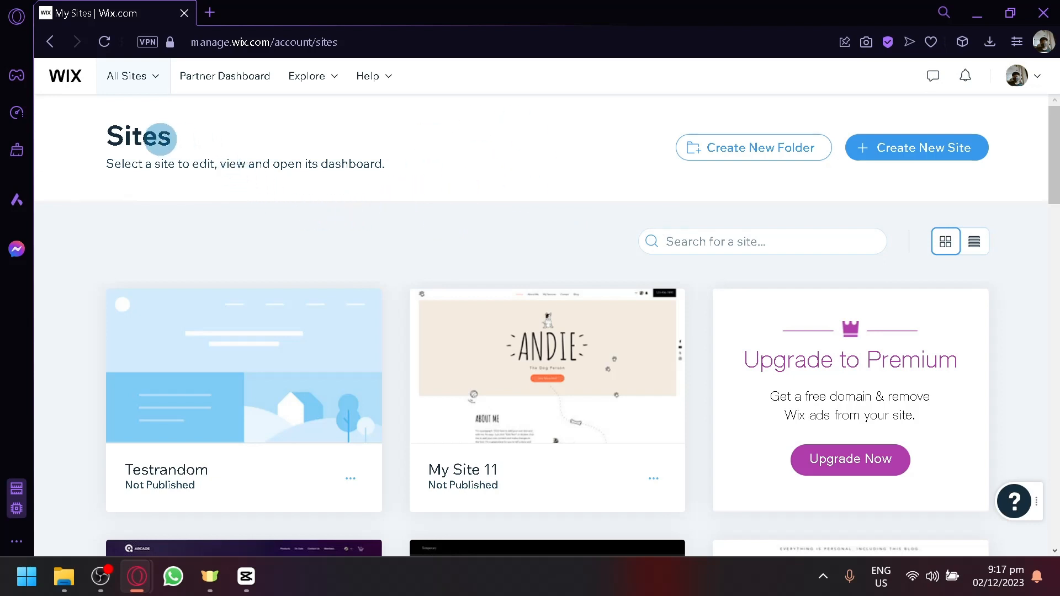
mouse_move(302, 239)
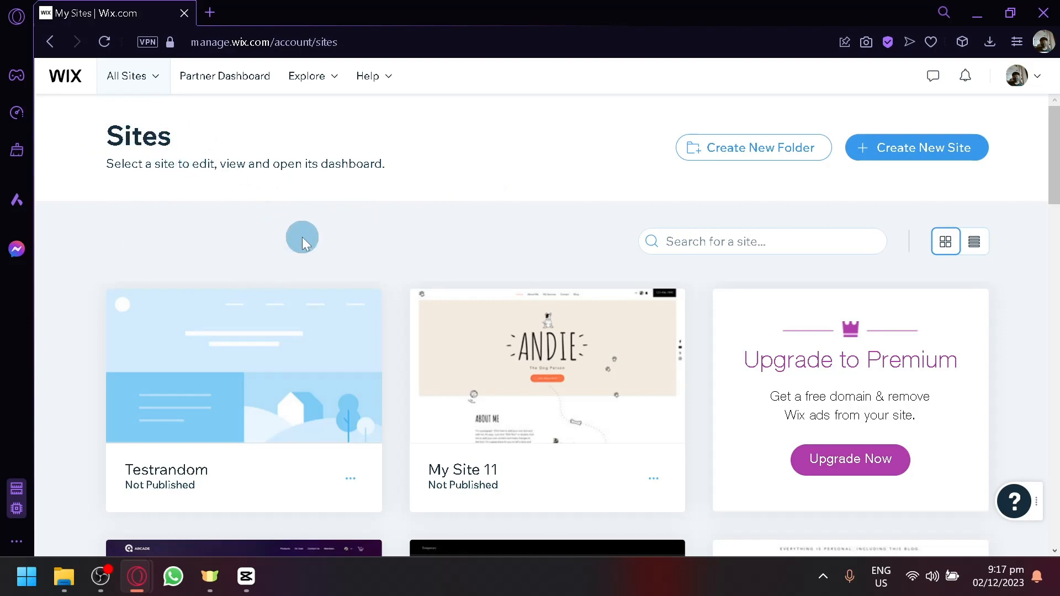
Start a new site and choose the classic Wix Editor instead of Wix Studio.
scroll(down, 3)
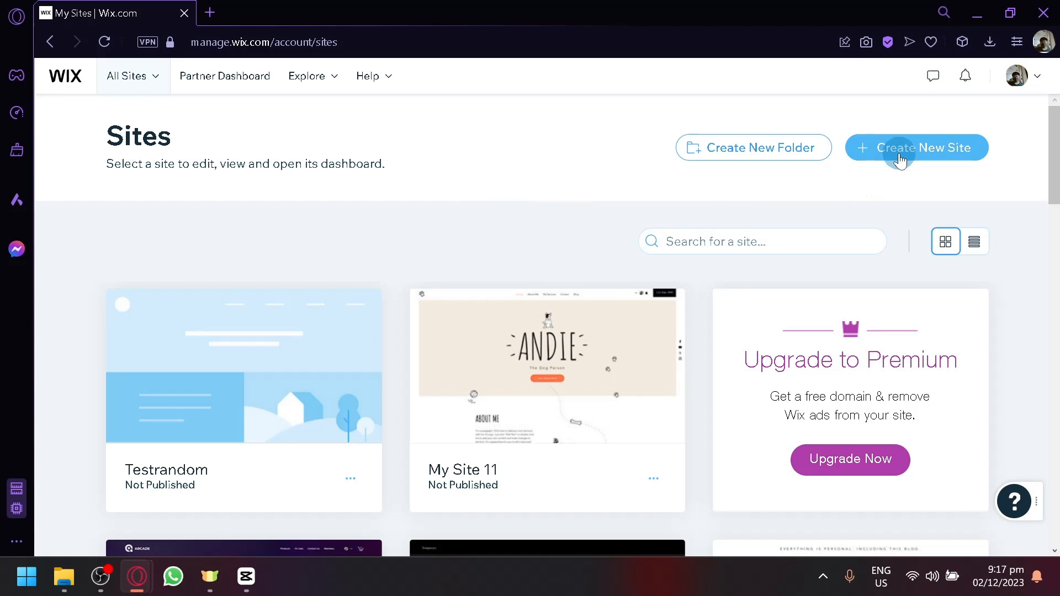
mouse_move(916, 148)
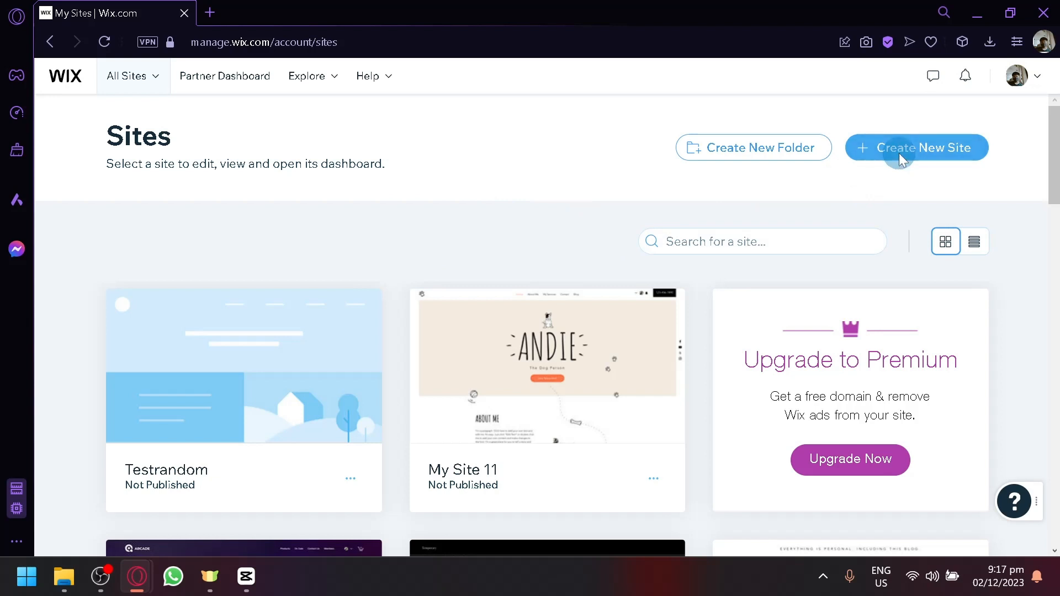
click(916, 147)
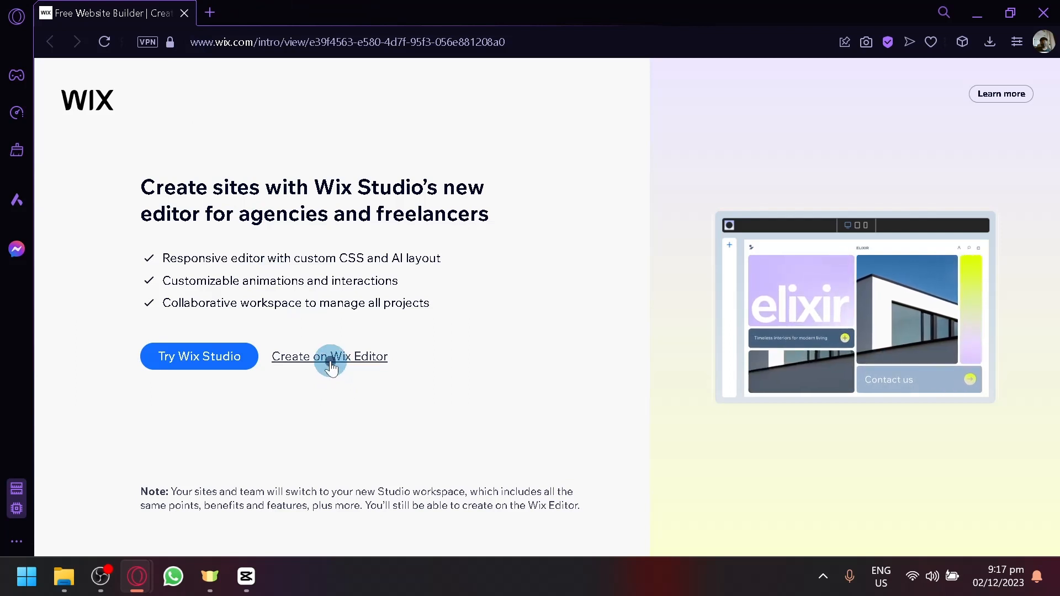
click(329, 356)
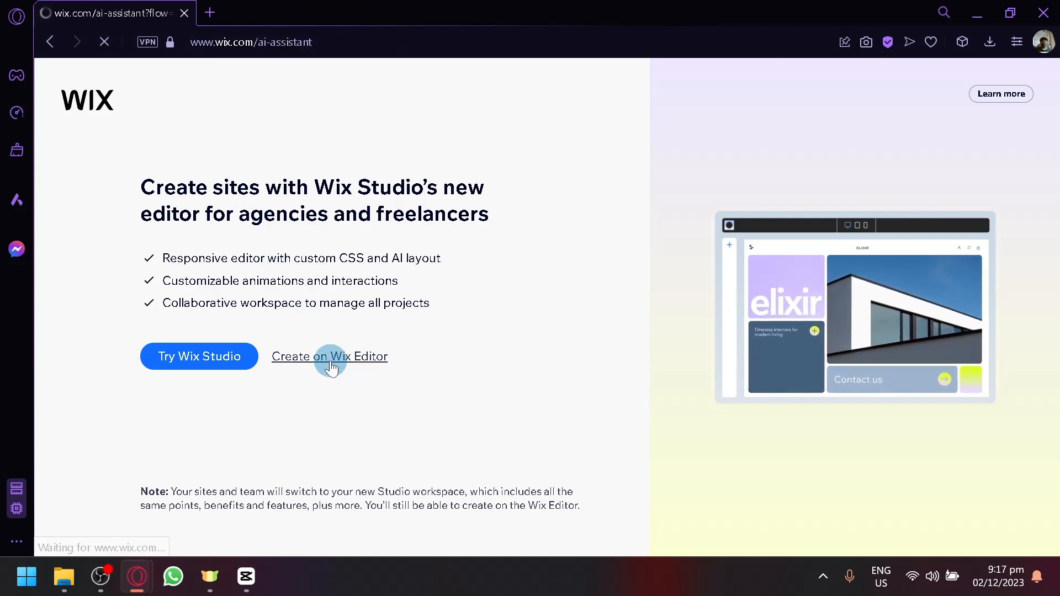
click(329, 356)
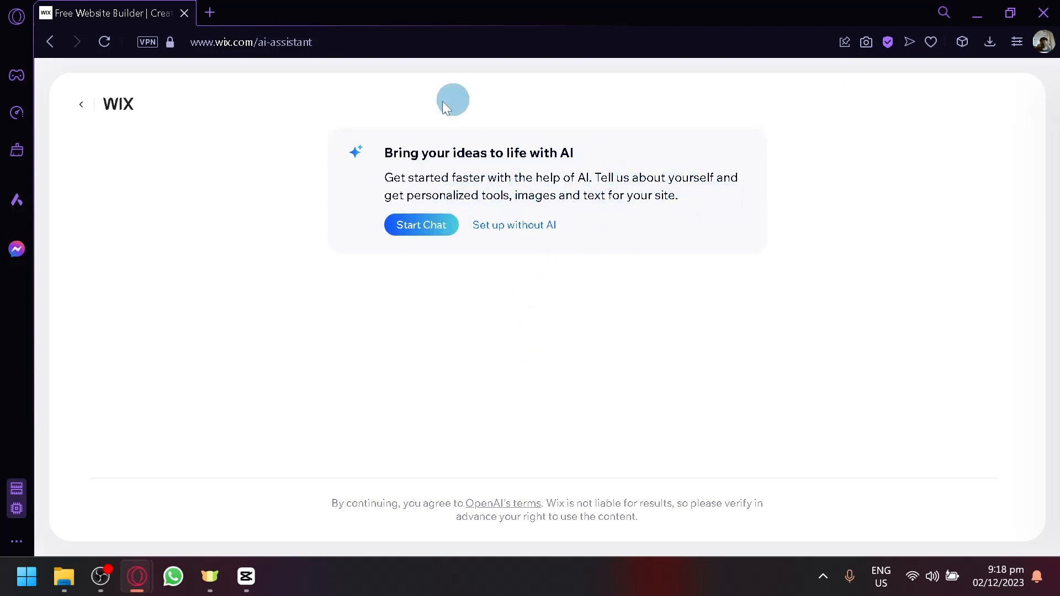
mouse_move(516, 304)
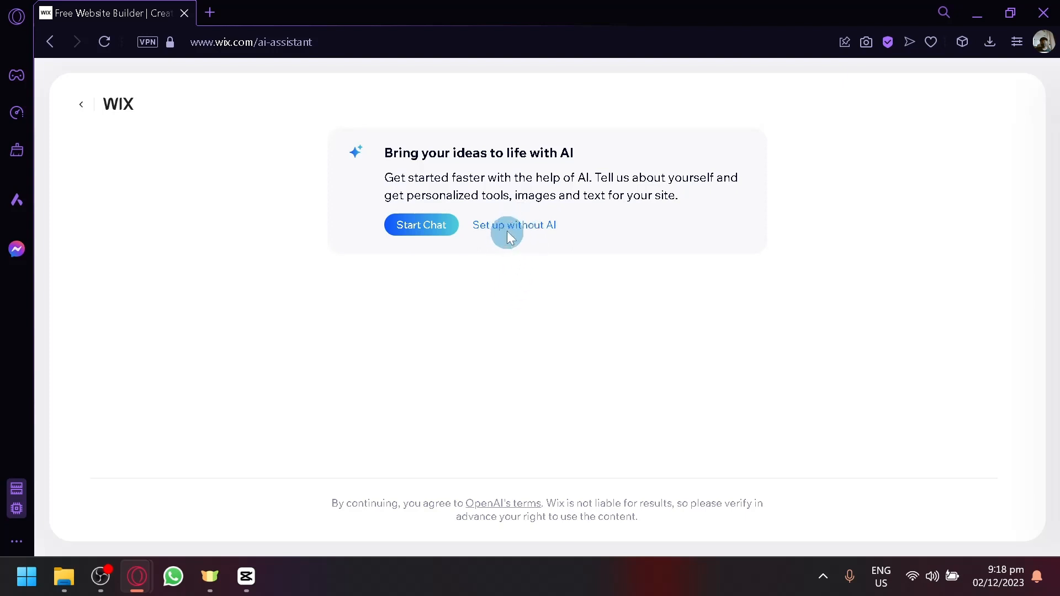
Choose to set up the new site without AI.
click(514, 225)
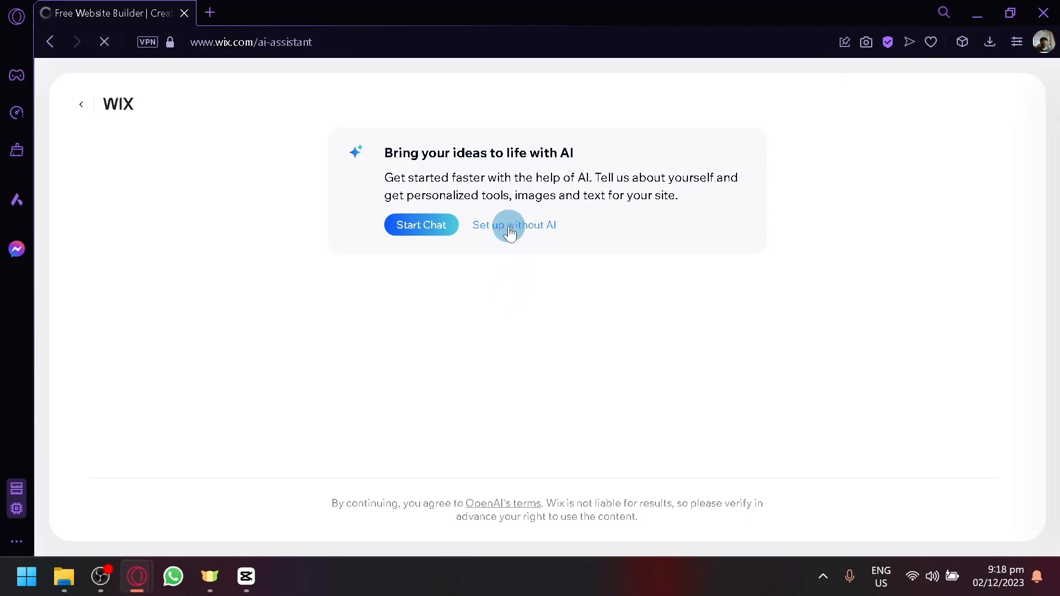
click(514, 225)
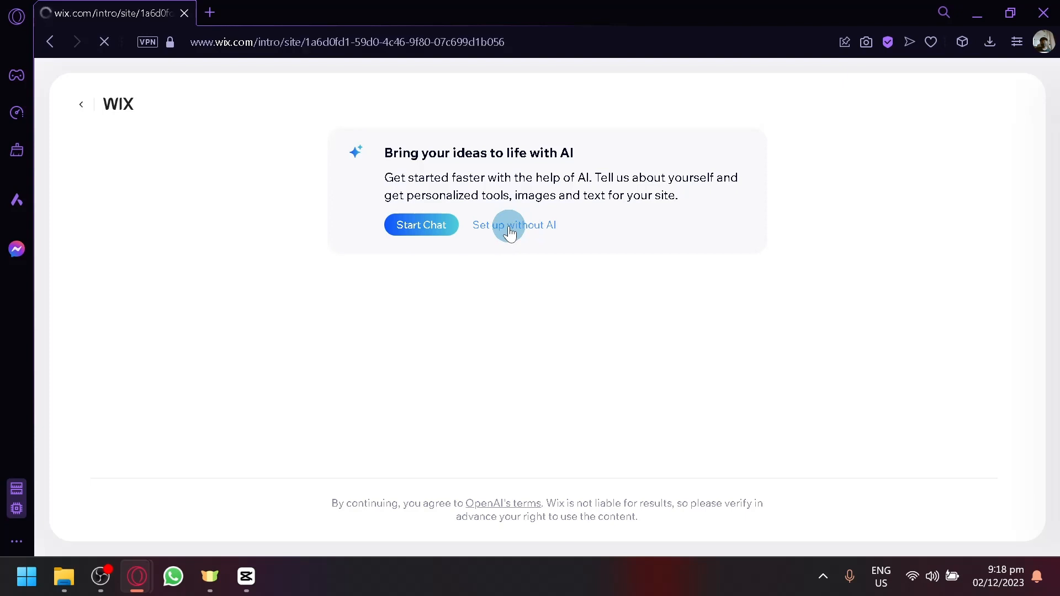
click(513, 225)
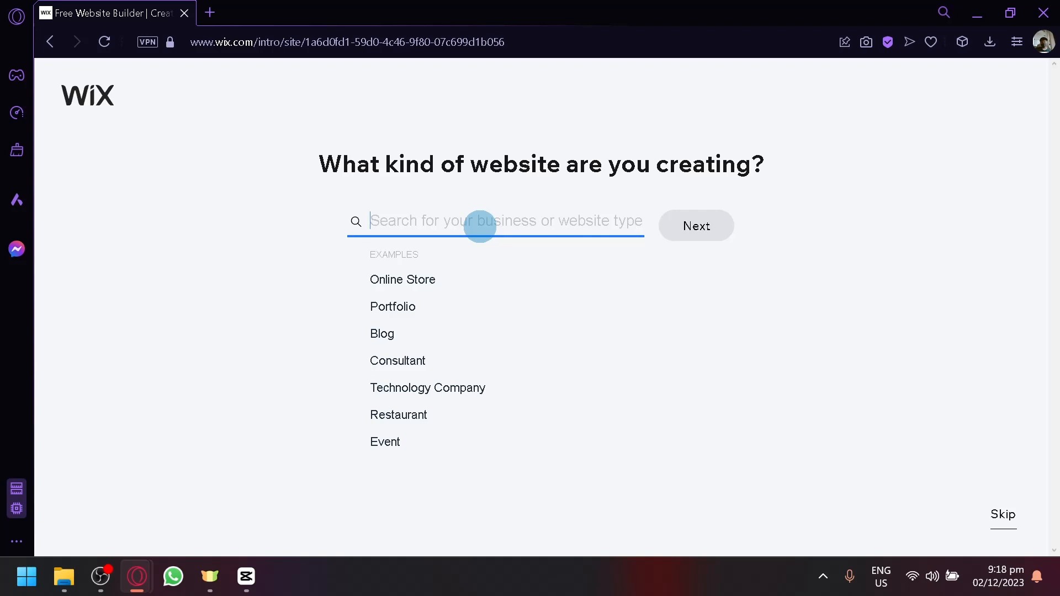
Search 'rental', pick Car Rental Company as the website type, and continue.
text(rental)
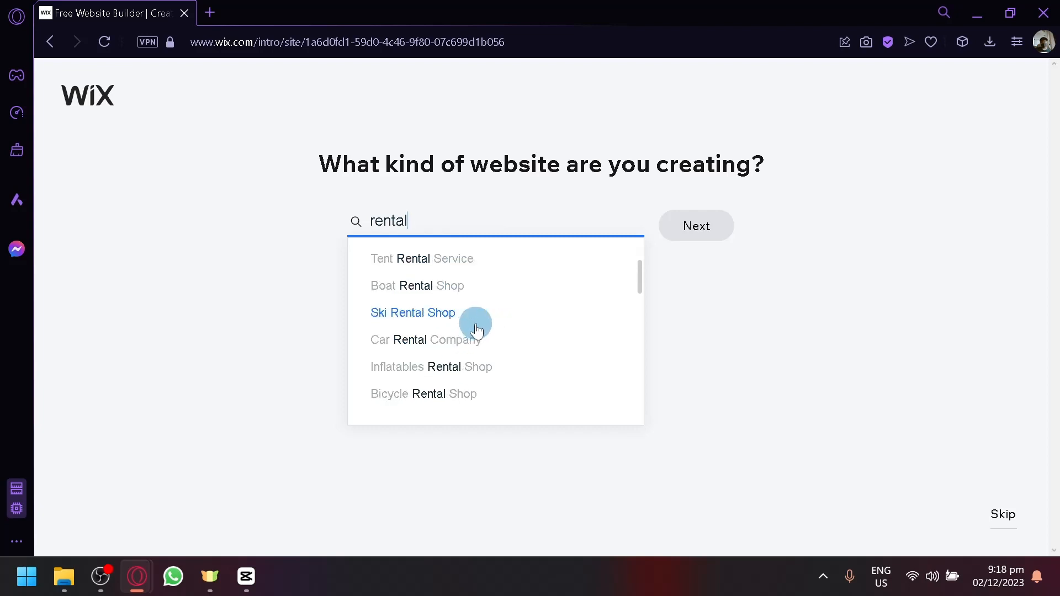
mouse_move(476, 362)
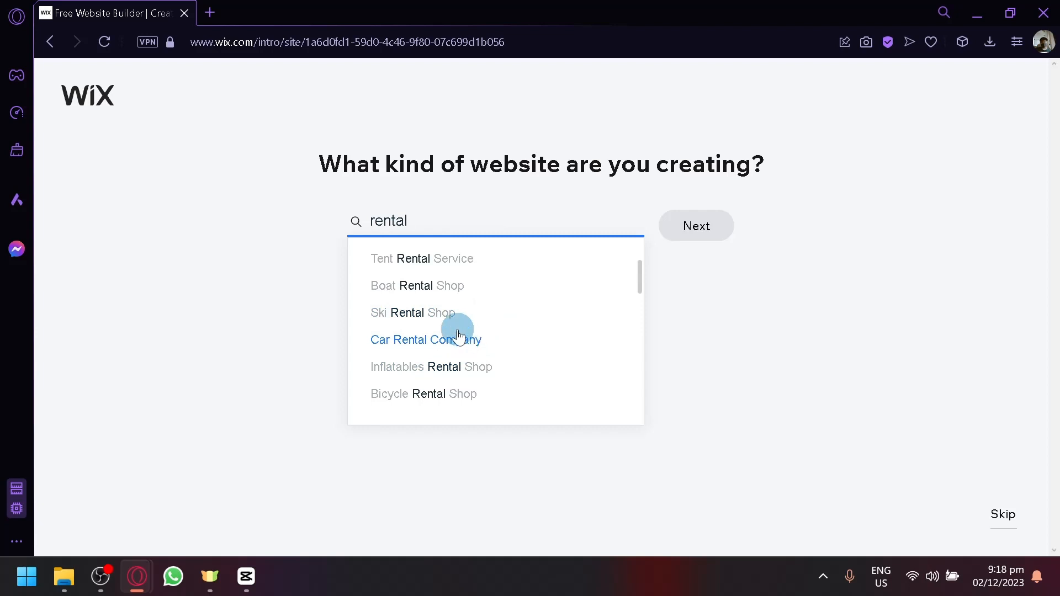
click(426, 340)
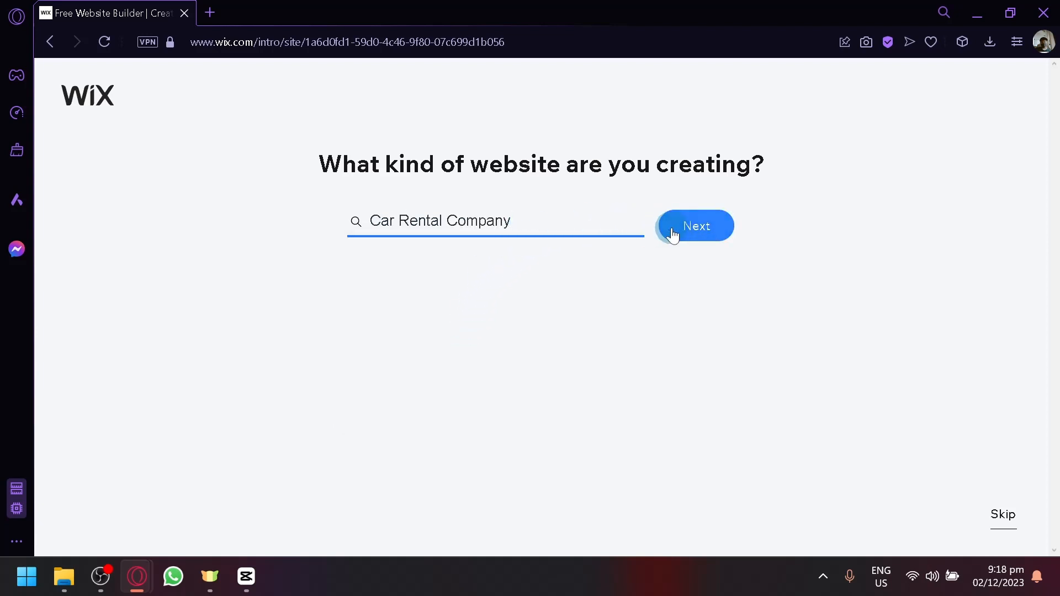
click(695, 226)
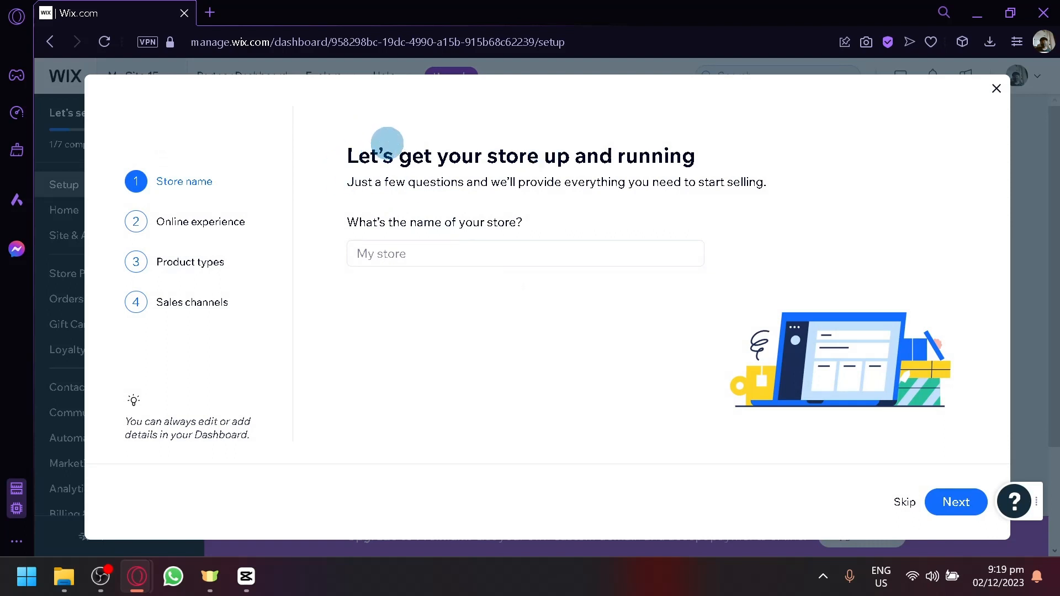
Enter 'XeacarRental' as the store name and continue.
click(525, 253)
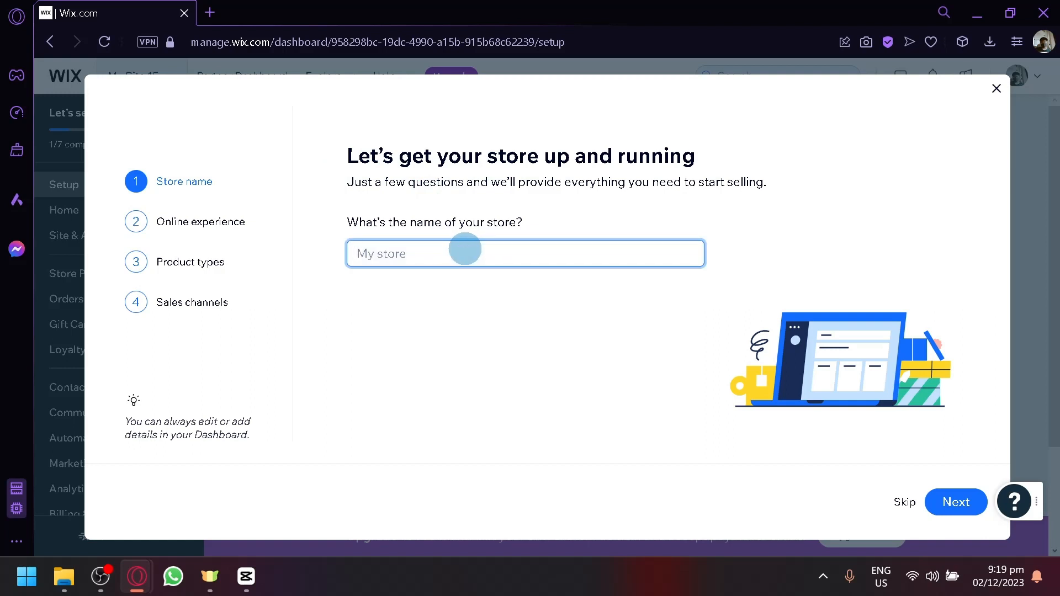
text(X)
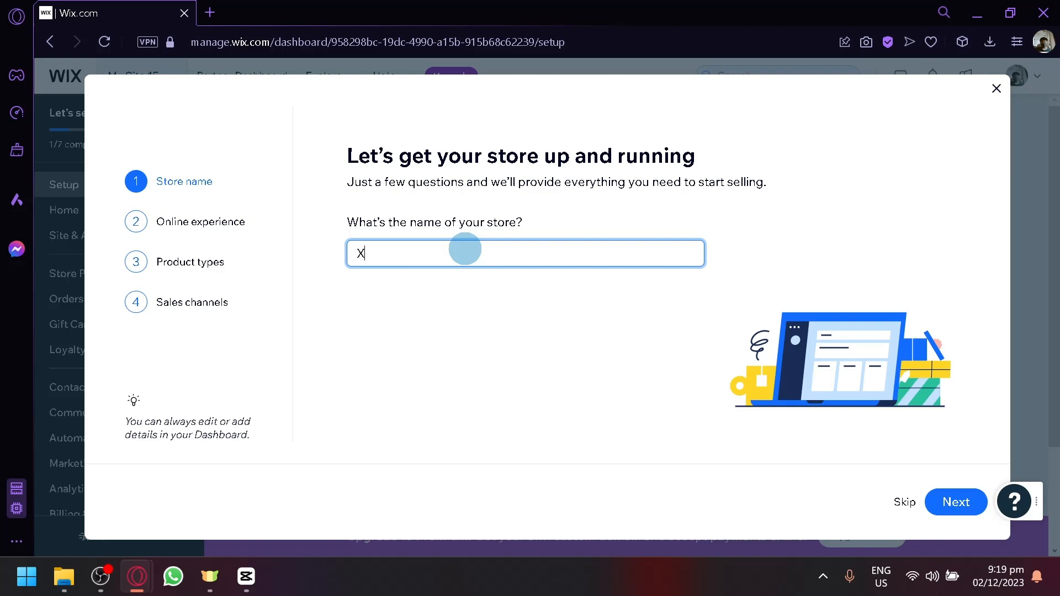
text(eaca)
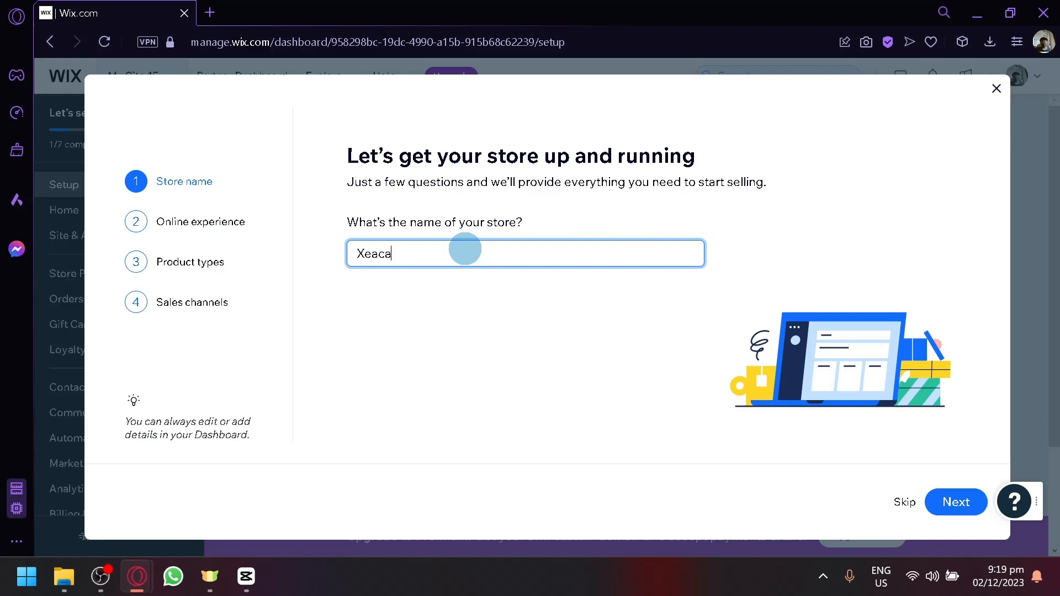
text(rRental)
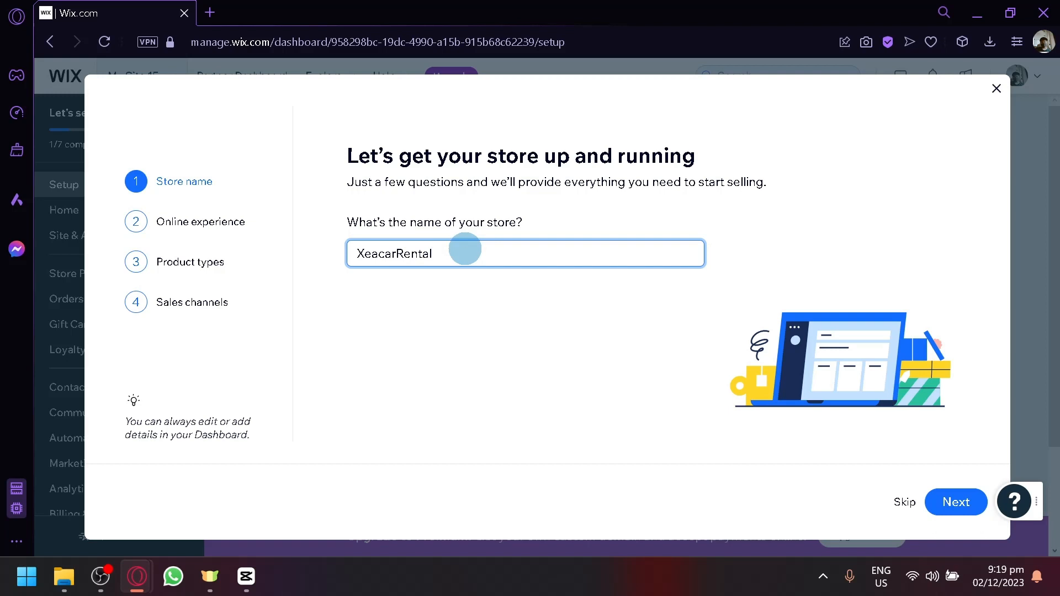
click(955, 502)
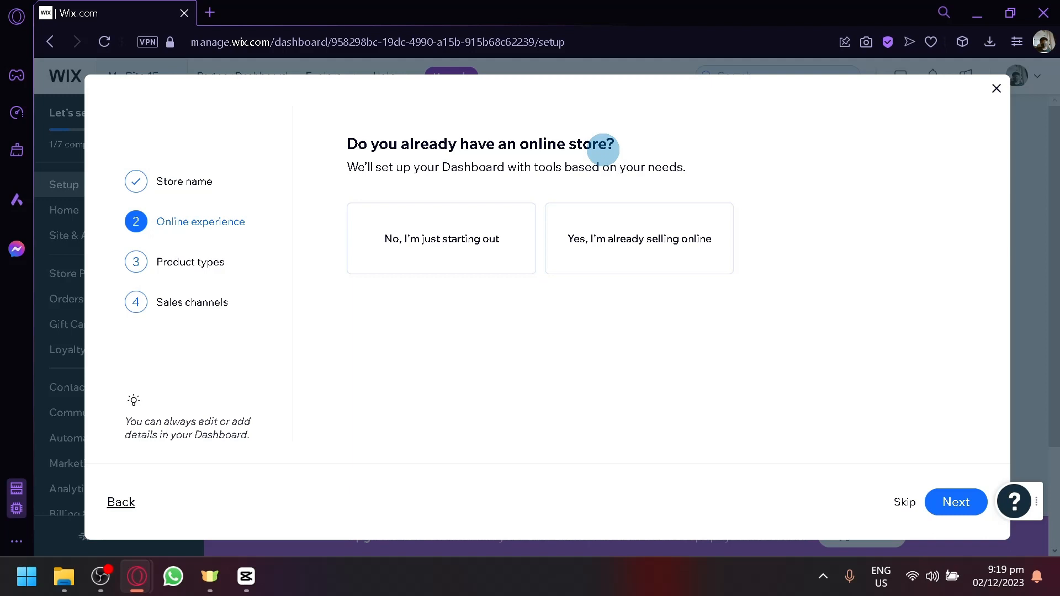
Answer that the store is just starting out and move to product types.
click(440, 238)
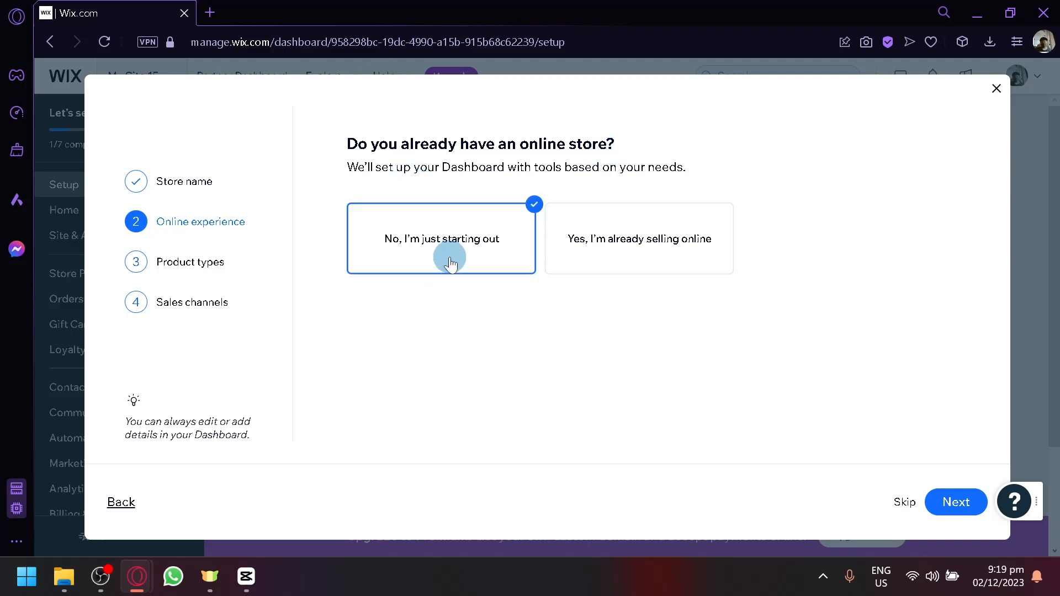
mouse_move(906, 492)
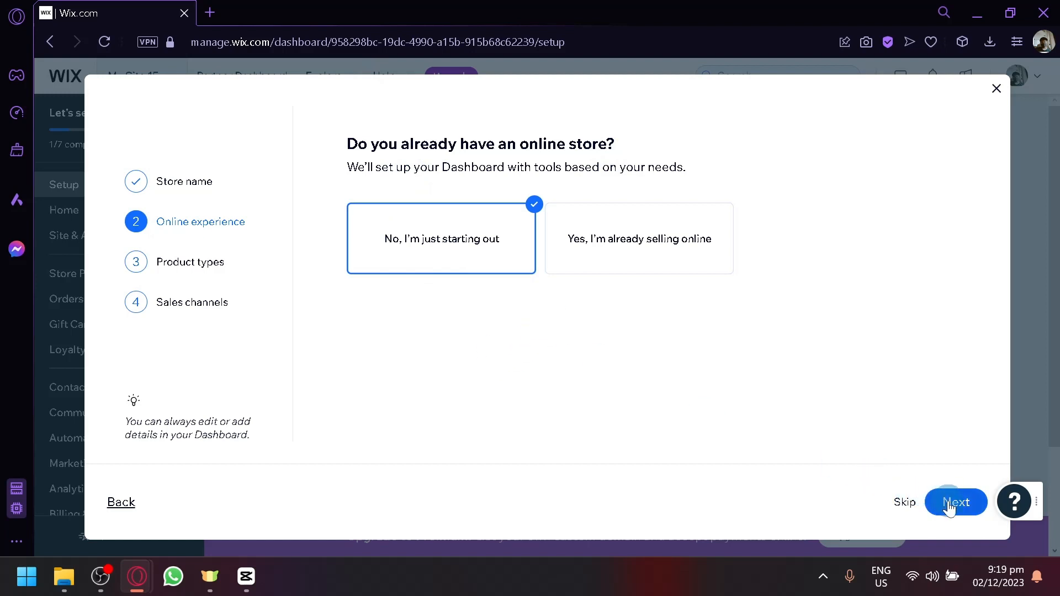
click(955, 502)
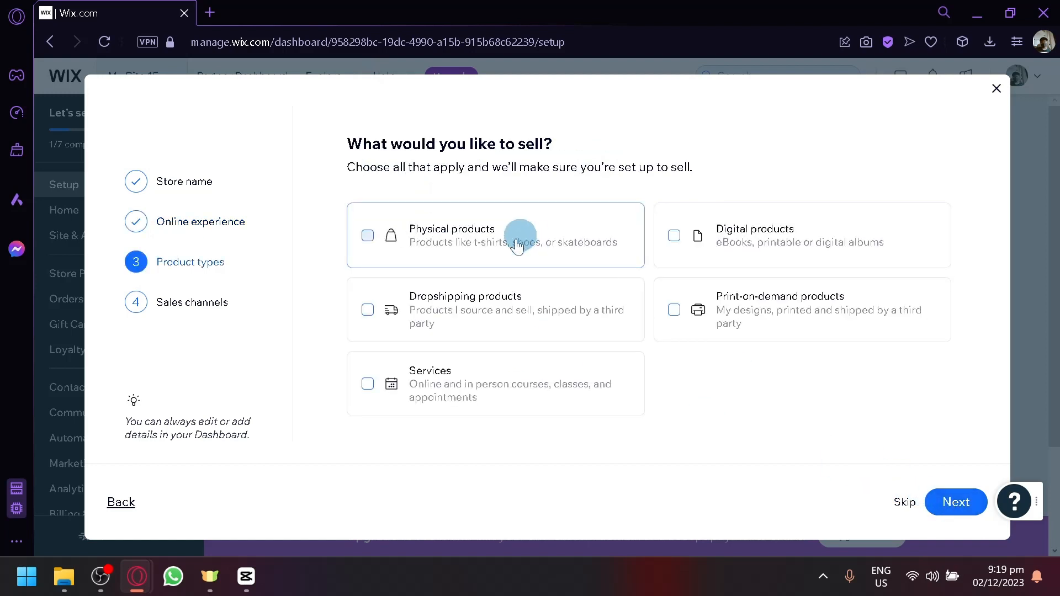
mouse_move(480, 160)
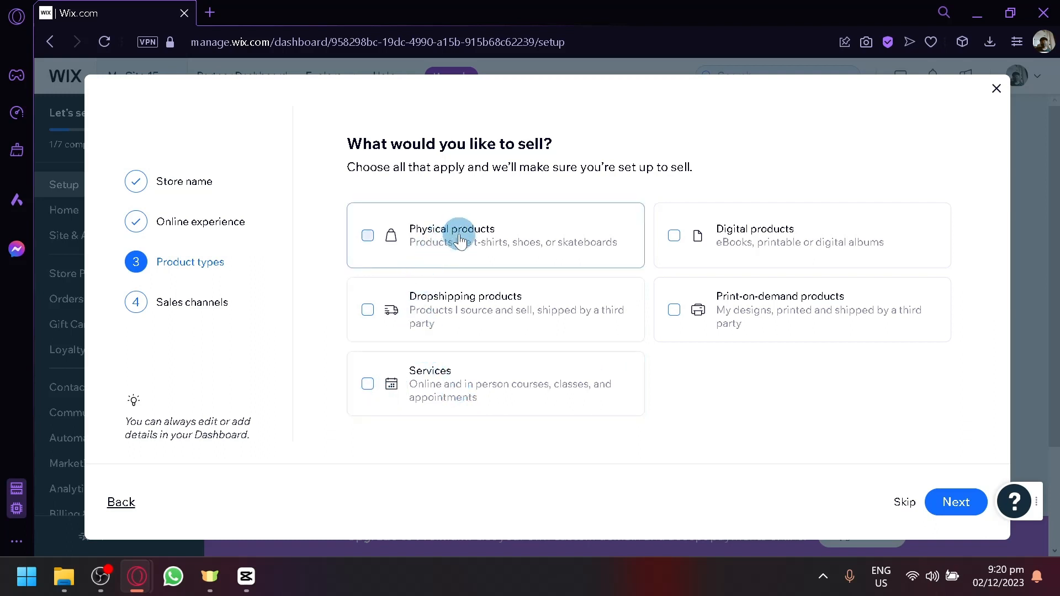
mouse_move(792, 357)
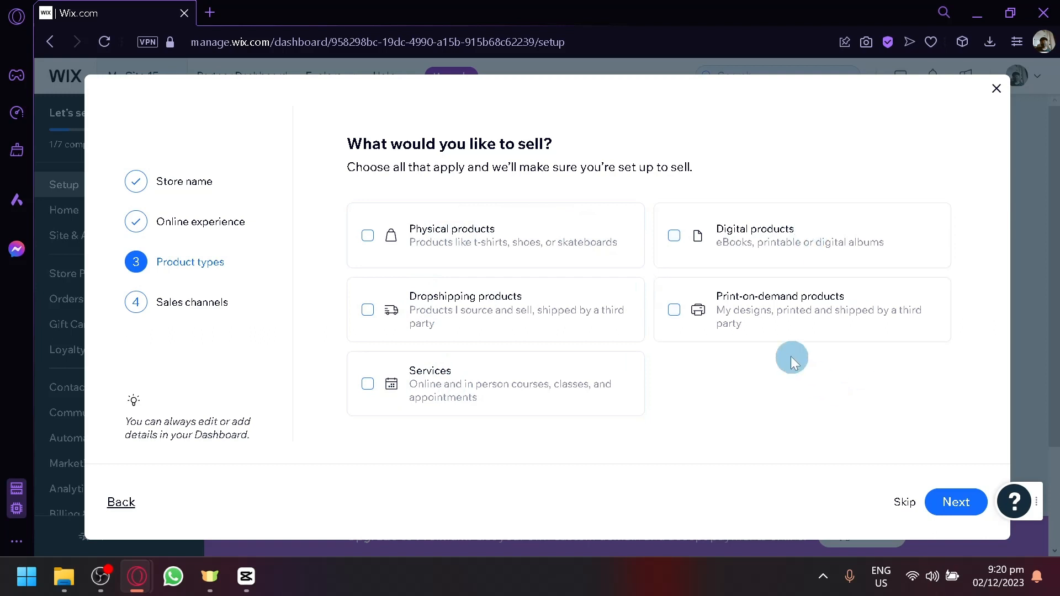
mouse_move(469, 350)
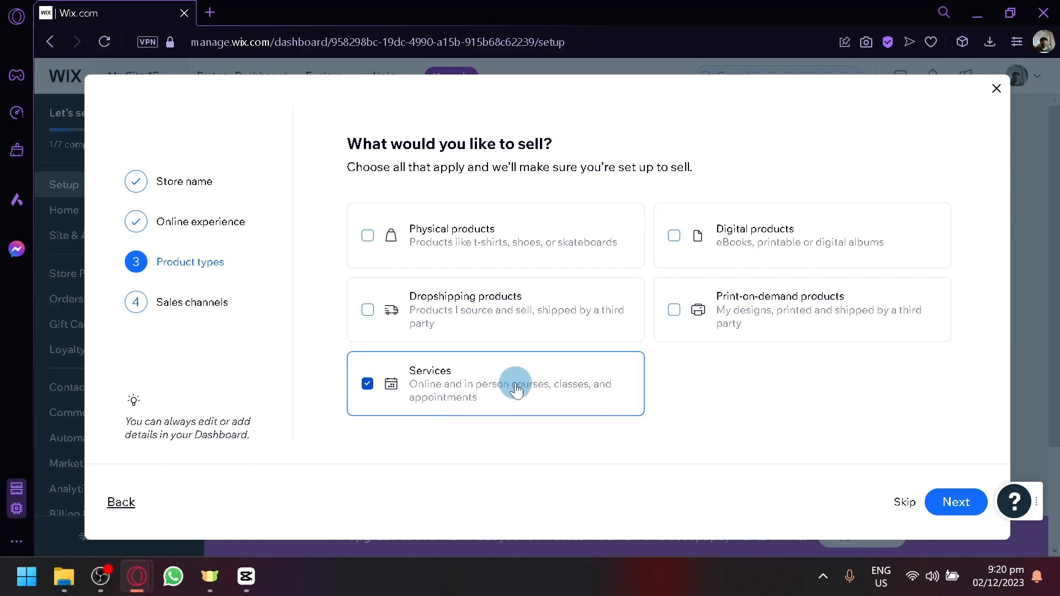
mouse_move(449, 401)
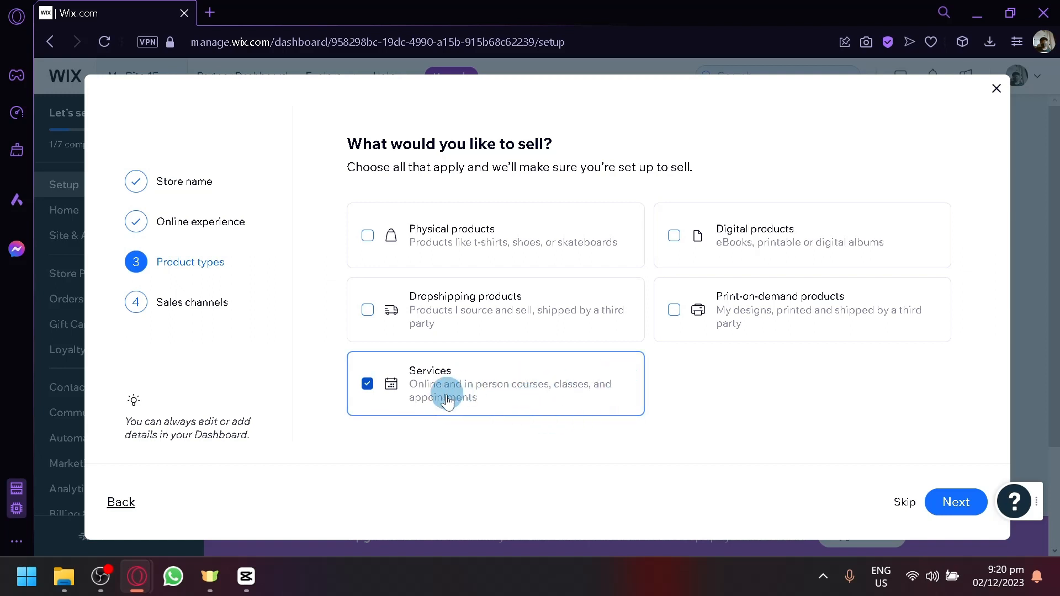
mouse_move(451, 418)
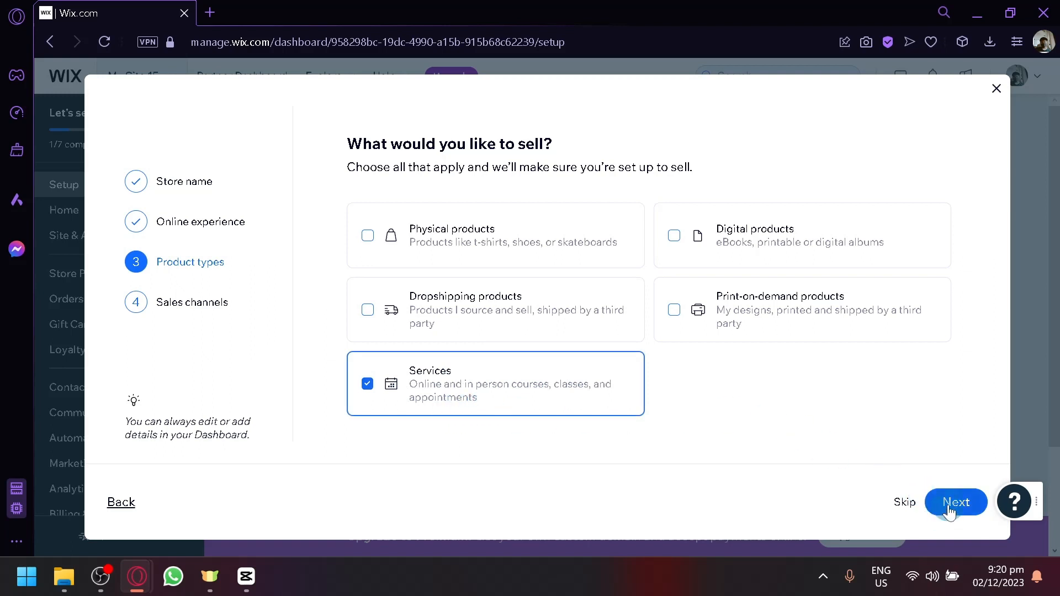
Keep Online store as the sales channel and continue to the store dashboard.
click(955, 502)
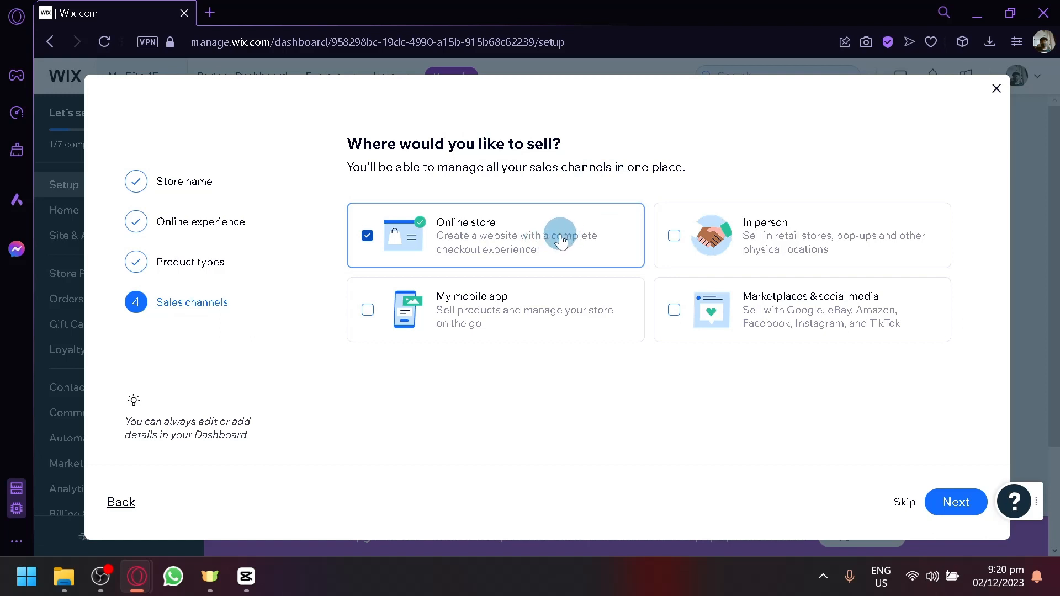
mouse_move(553, 328)
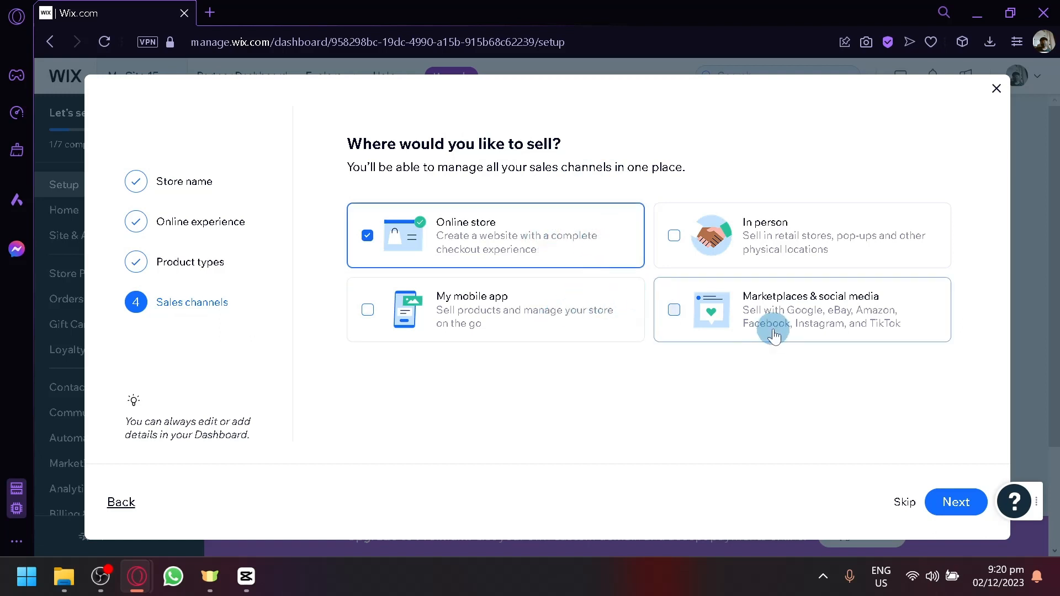
mouse_move(554, 264)
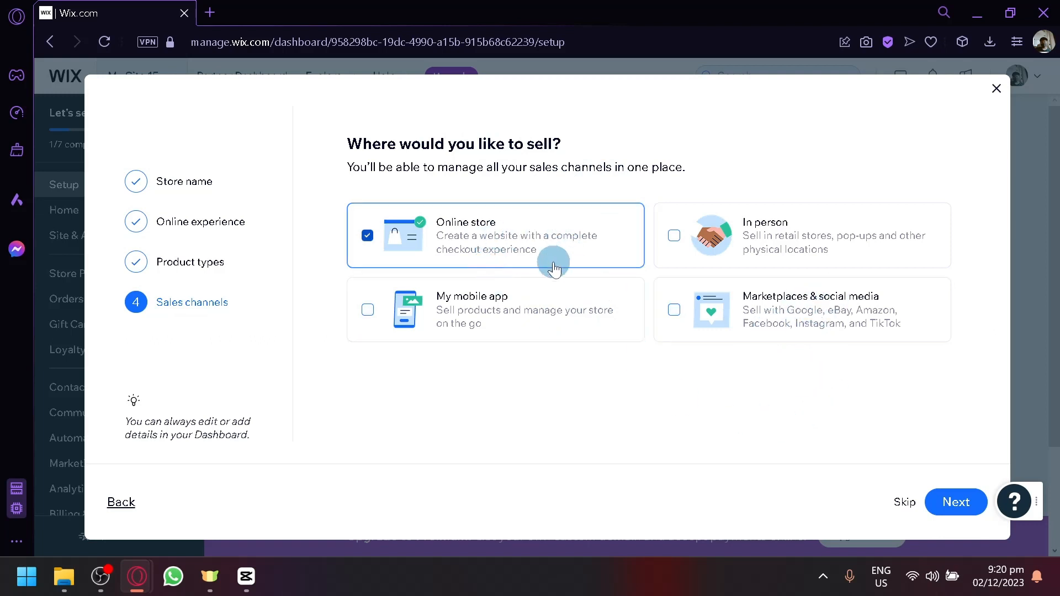
mouse_move(689, 316)
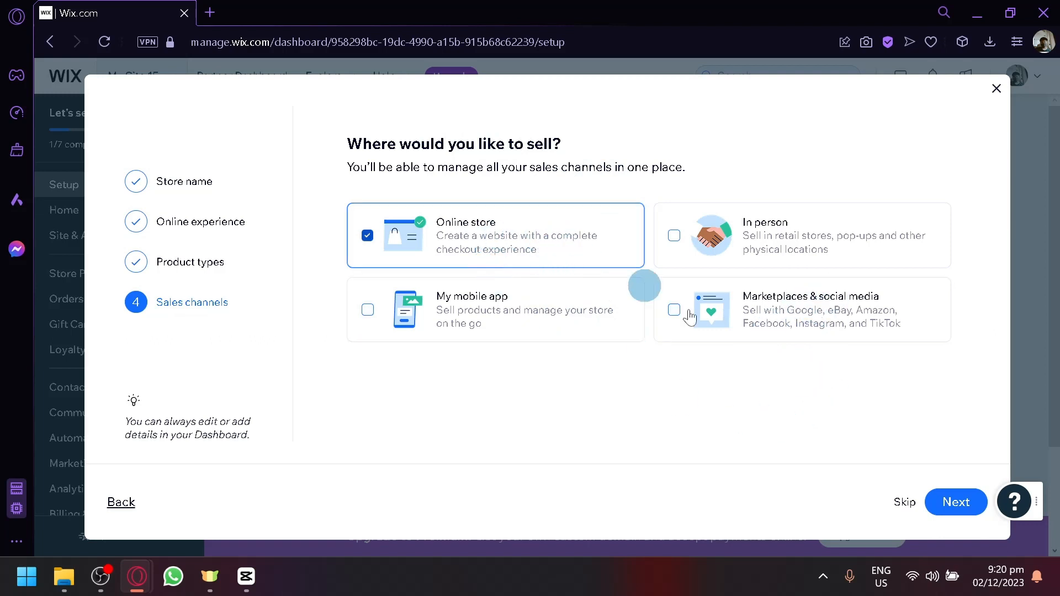
click(955, 502)
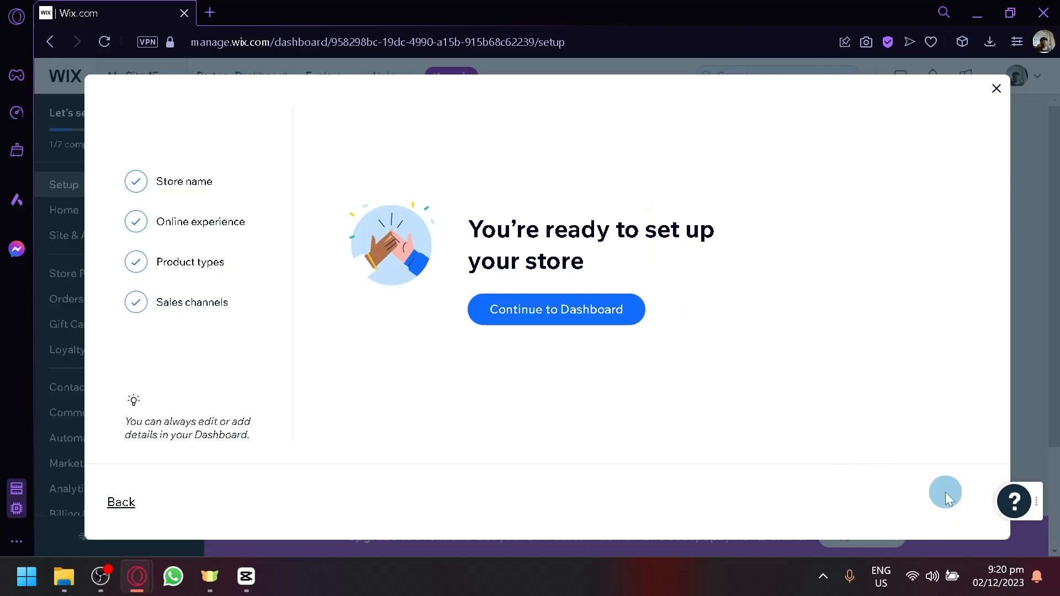
mouse_move(633, 319)
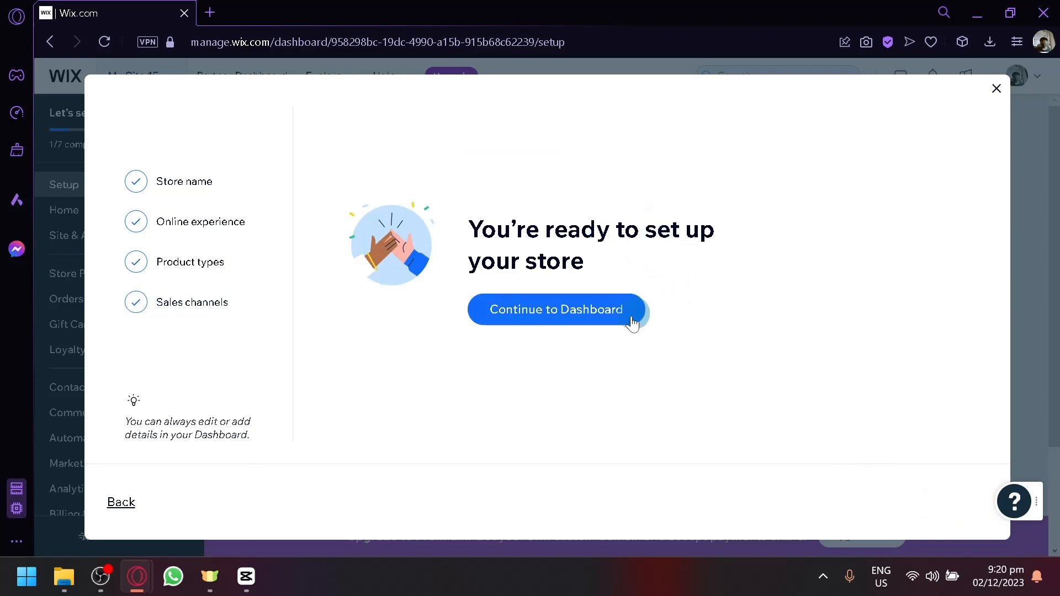
click(556, 310)
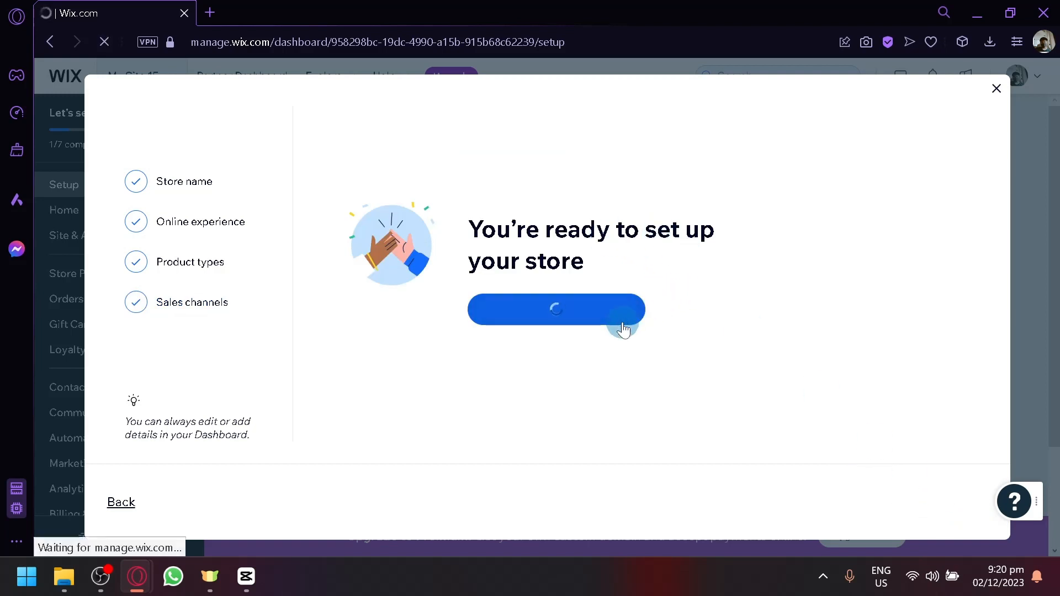
click(556, 309)
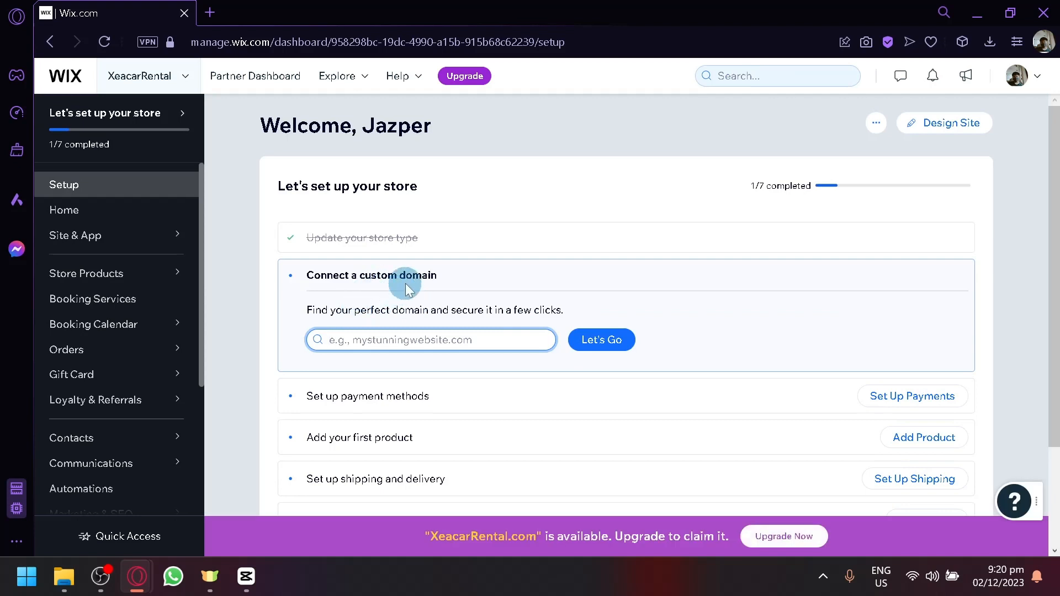
Scroll the setup checklist and go to Booking Services in the sidebar.
scroll(down, 3)
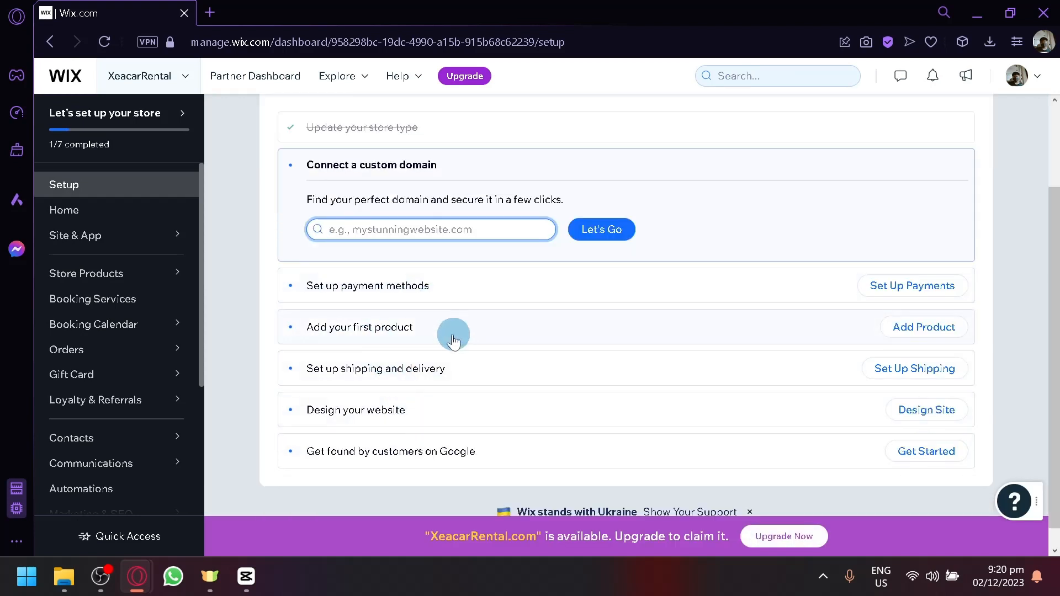
mouse_move(438, 445)
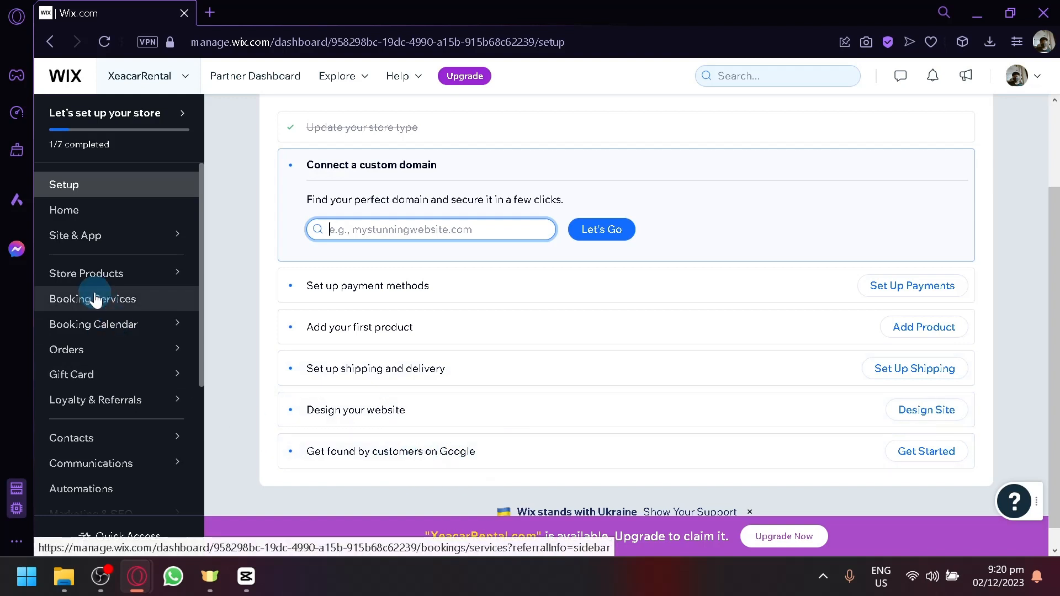
click(93, 298)
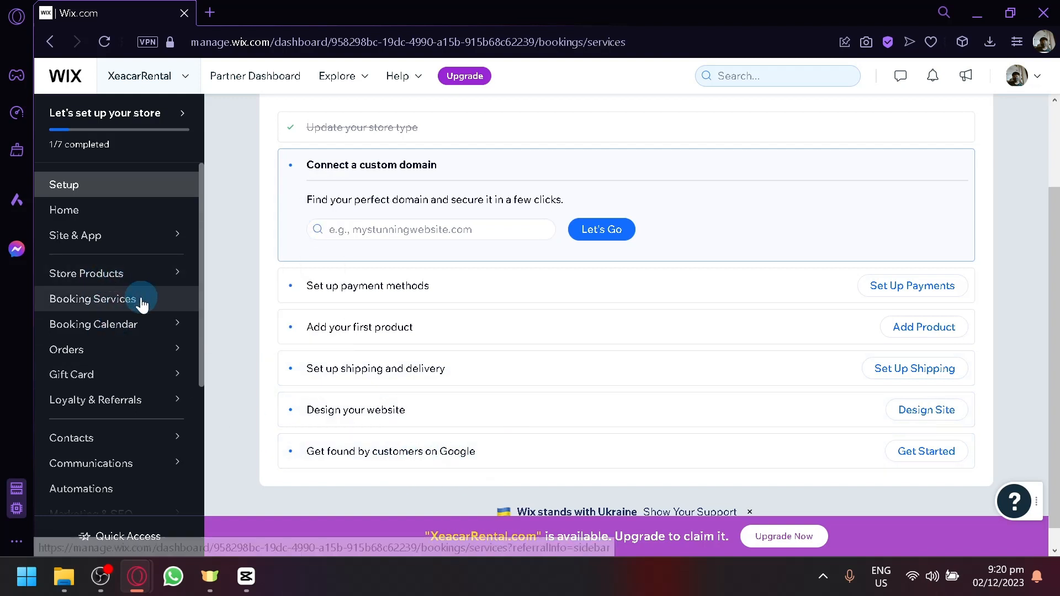
Browse the Car Rental Company service templates and edit '2-hour Vehicle Rental'.
click(93, 298)
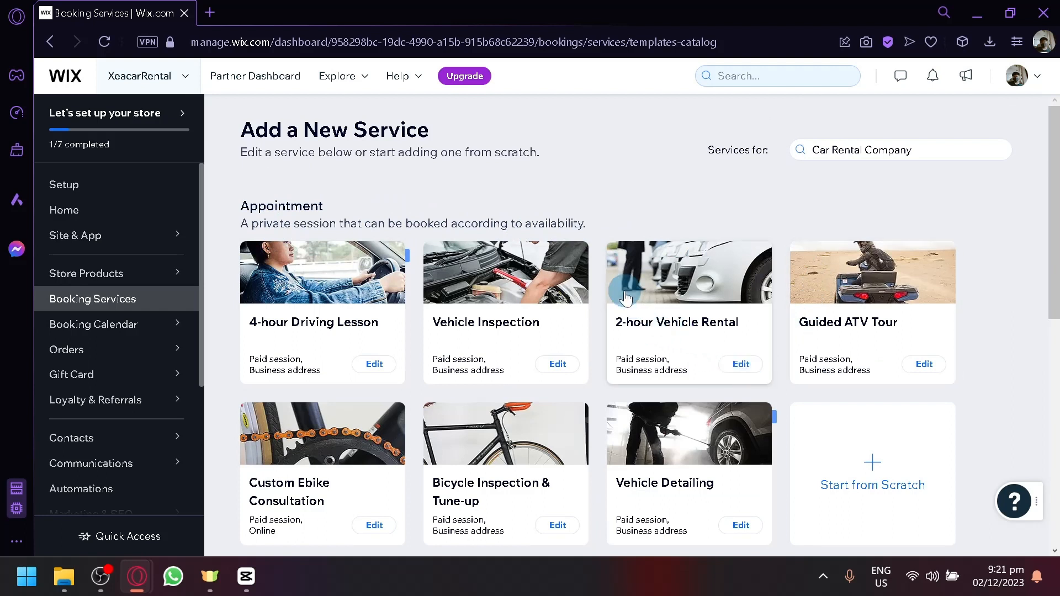
mouse_move(553, 326)
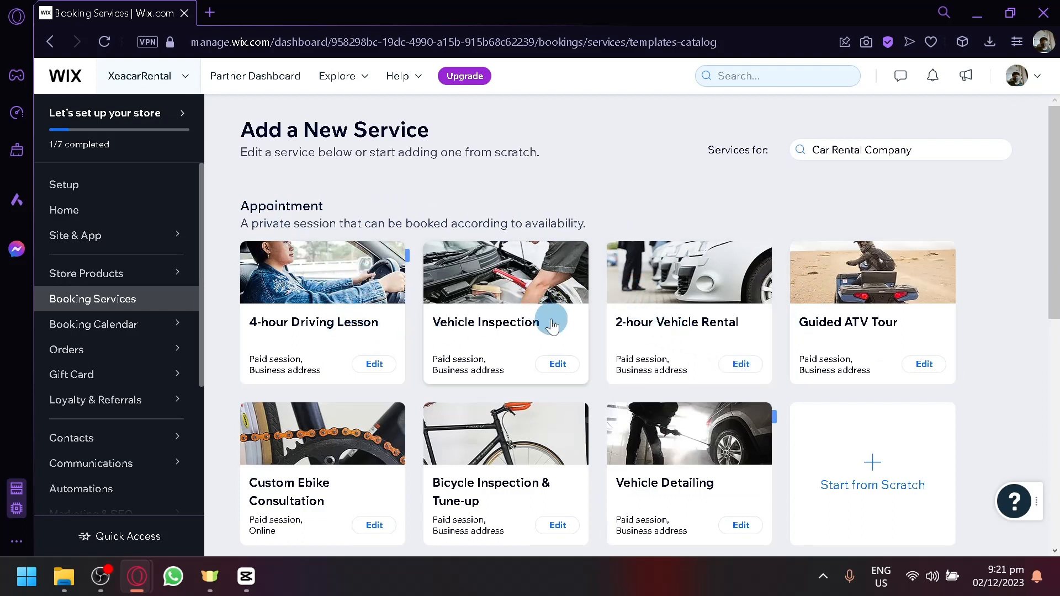
mouse_move(762, 356)
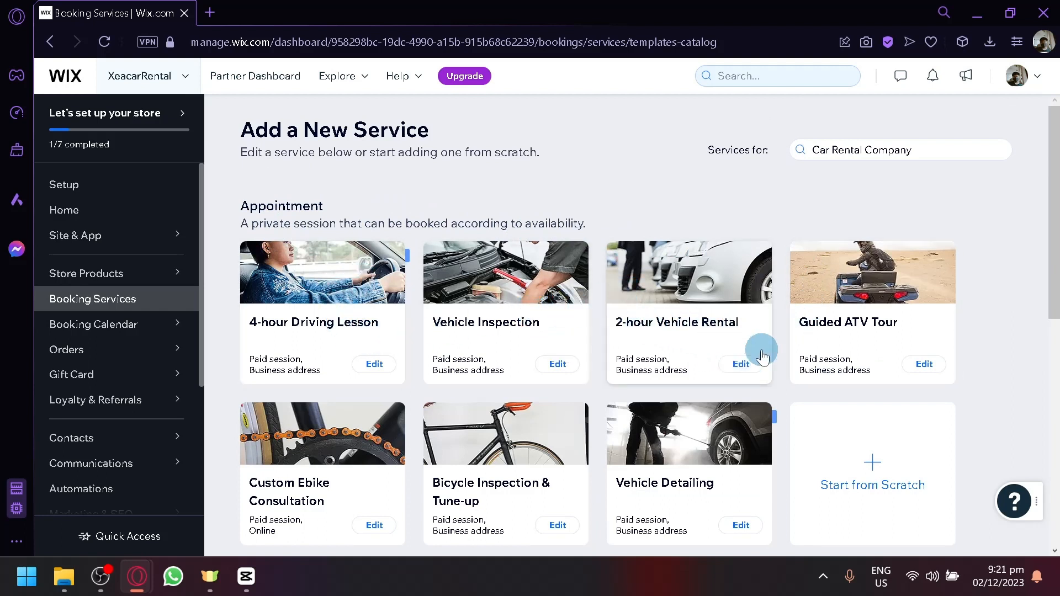
mouse_move(892, 354)
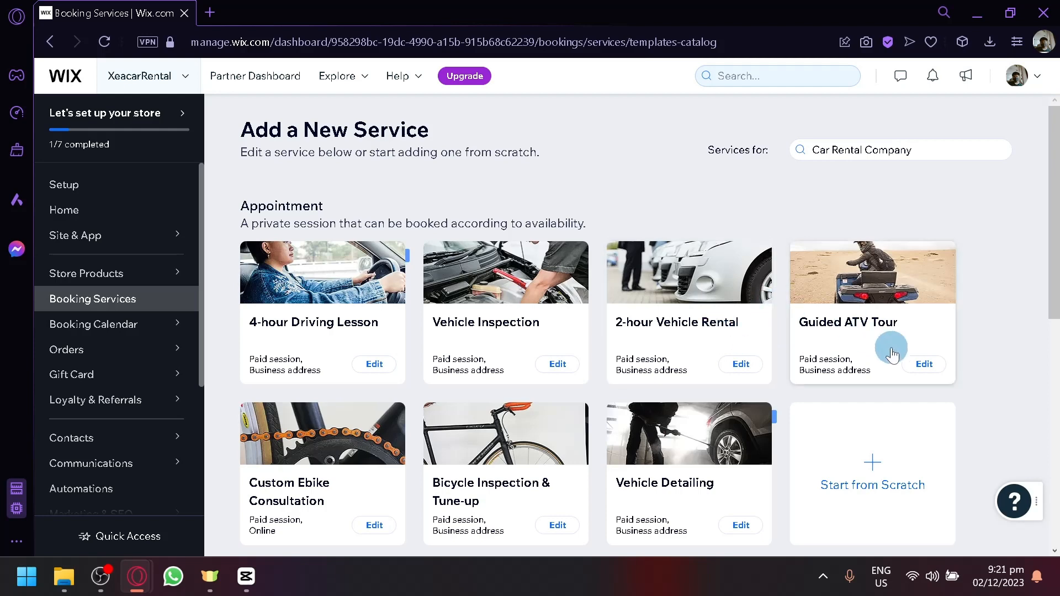
scroll(down, 3)
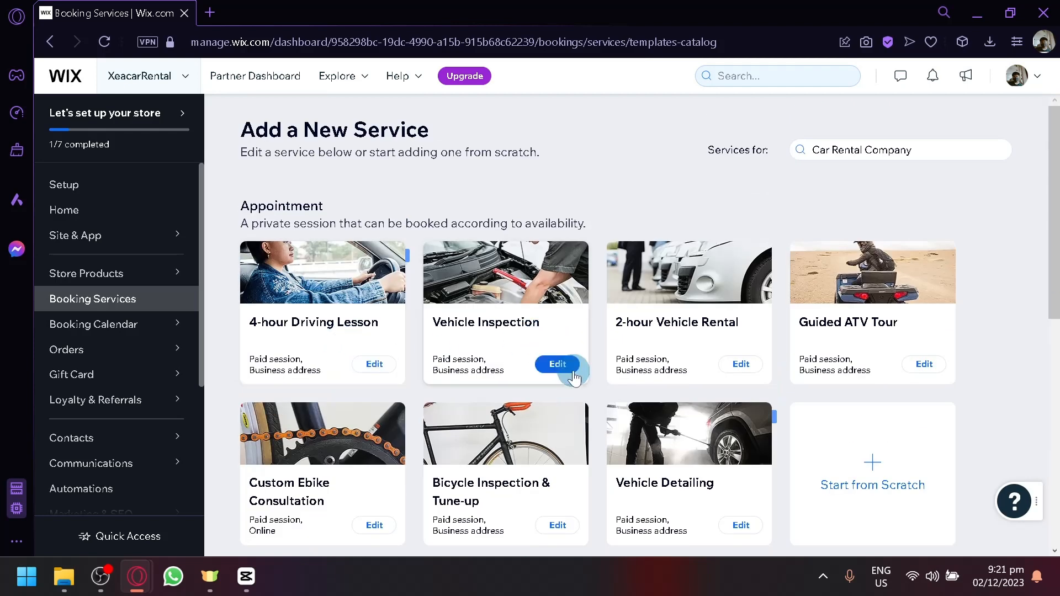
click(557, 364)
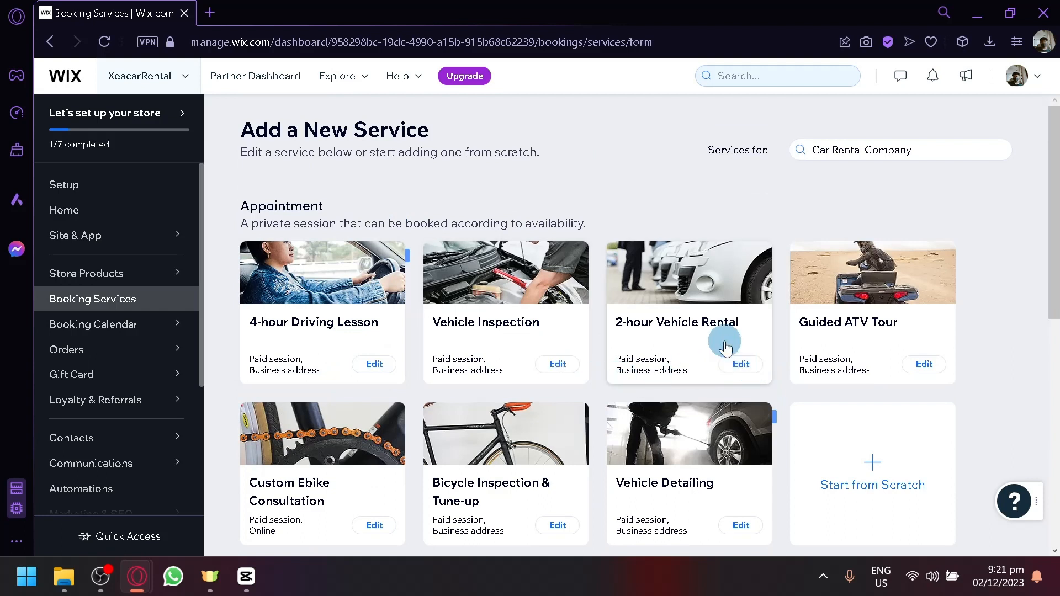
Review the 2-hour Vehicle Rental form, keeping Fixed price as the price type.
click(739, 364)
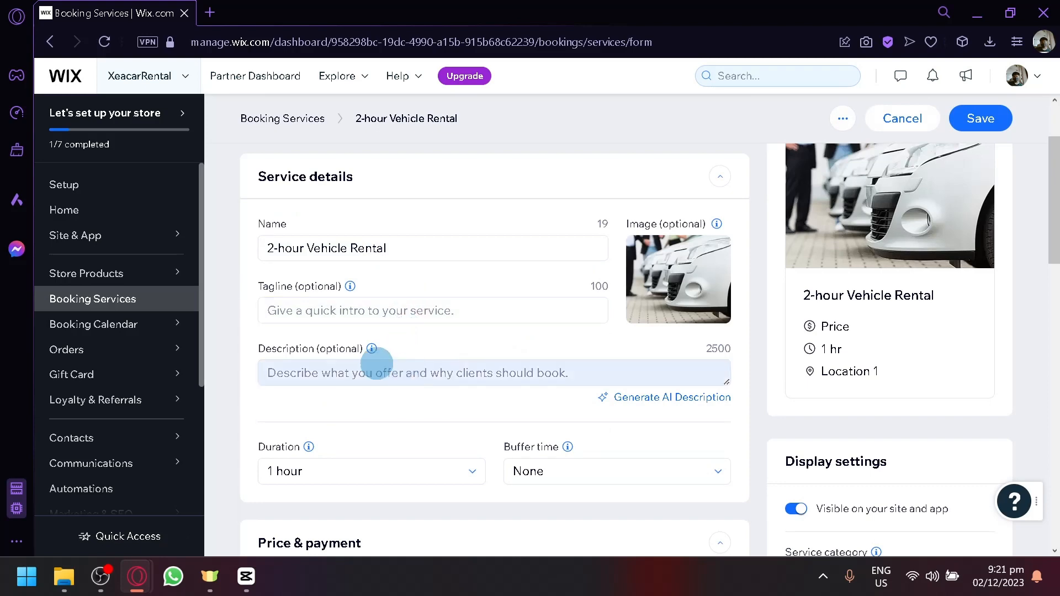
scroll(down, 3)
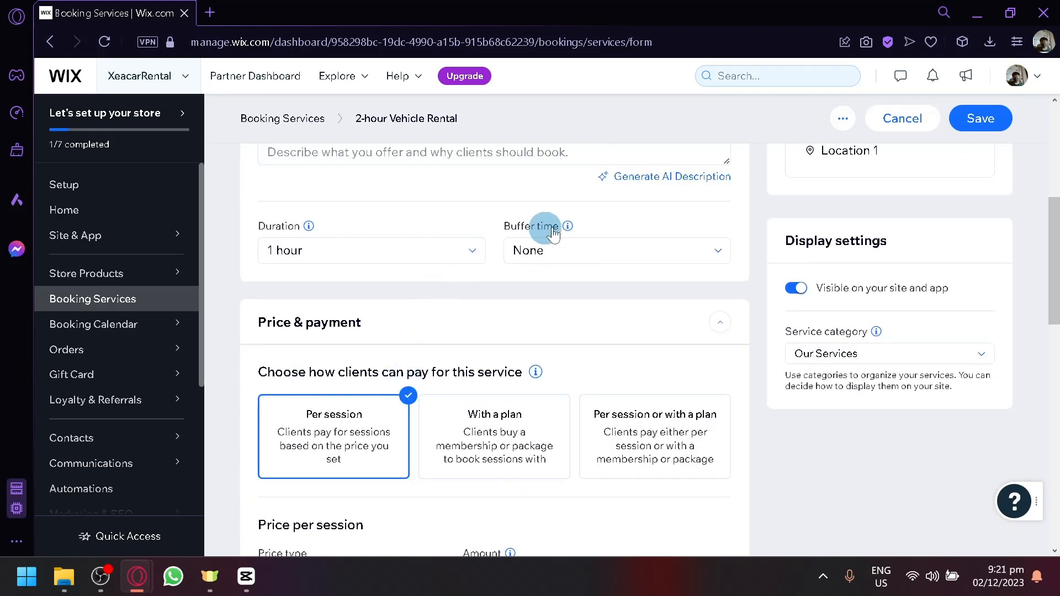
scroll(down, 3)
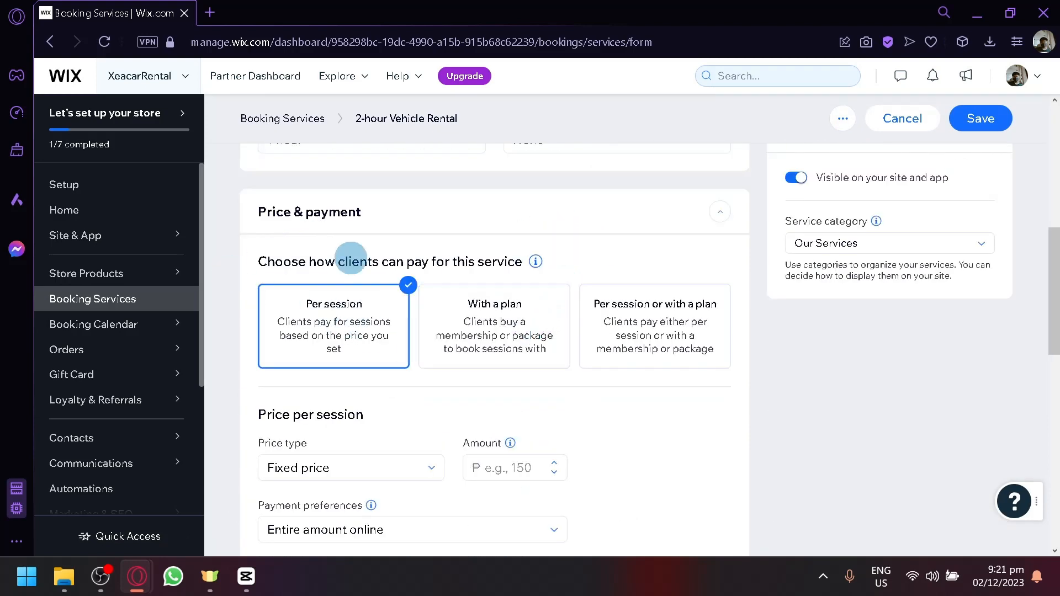
mouse_move(369, 280)
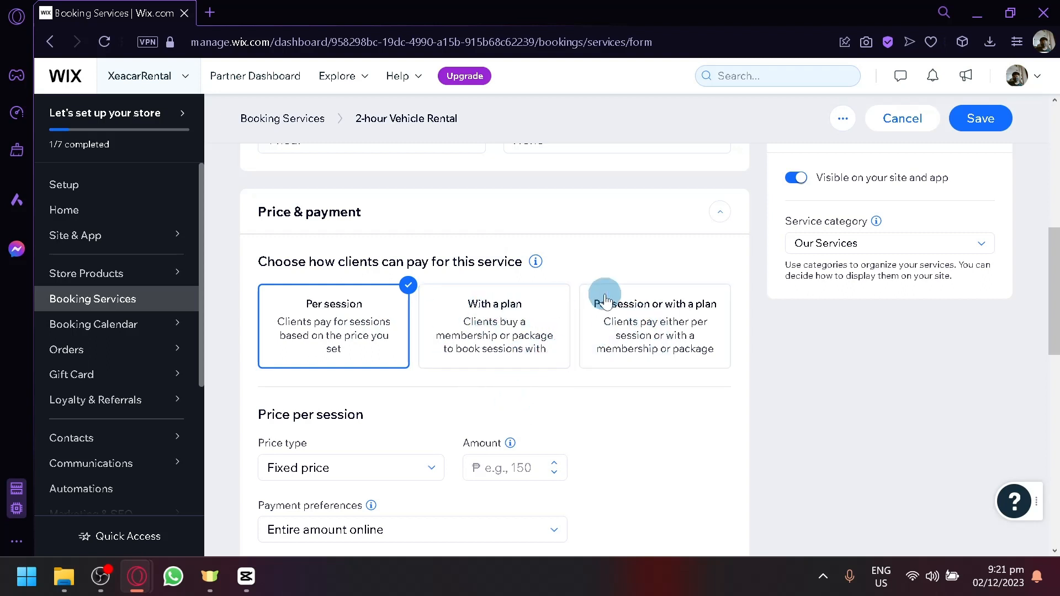
scroll(down, 3)
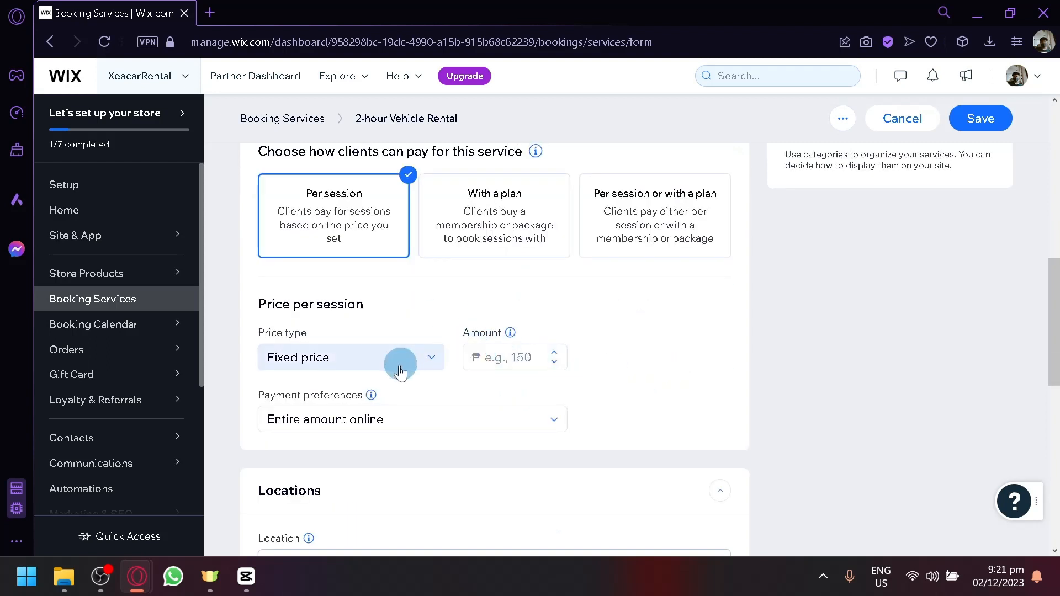
click(350, 357)
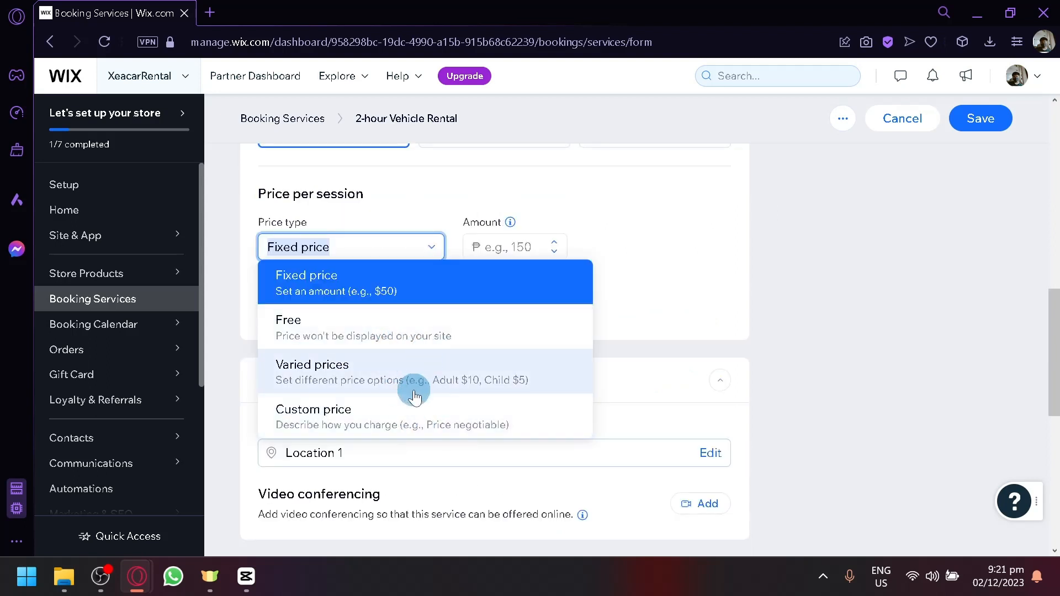
click(307, 275)
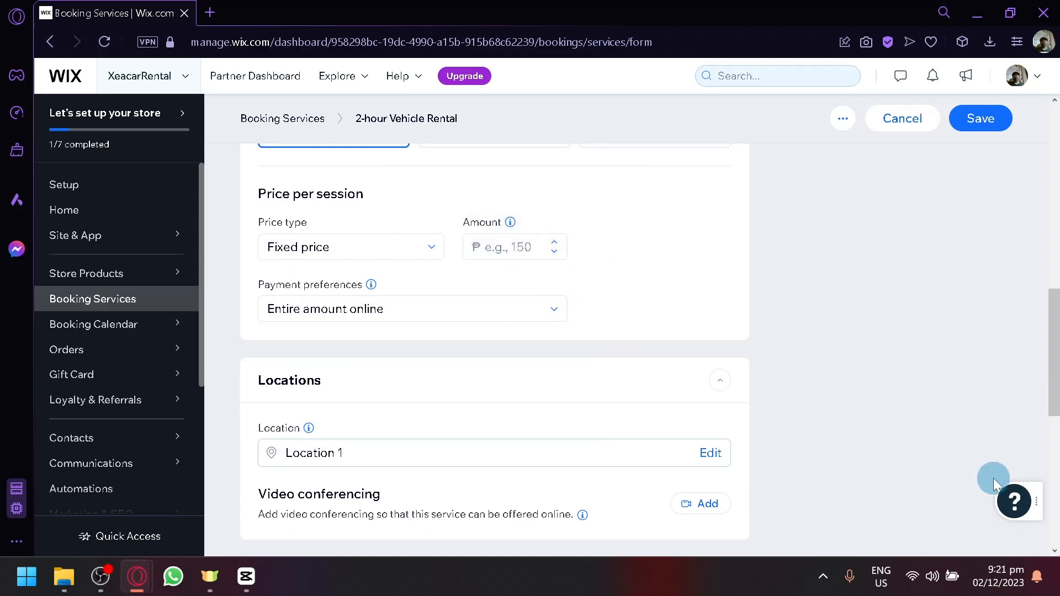
mouse_move(587, 334)
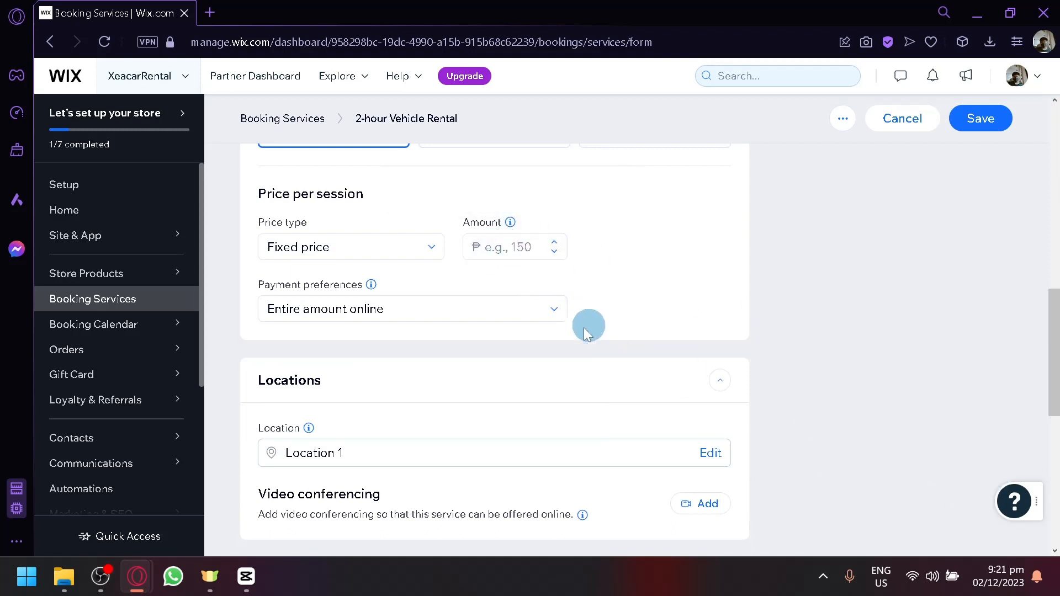
click(413, 310)
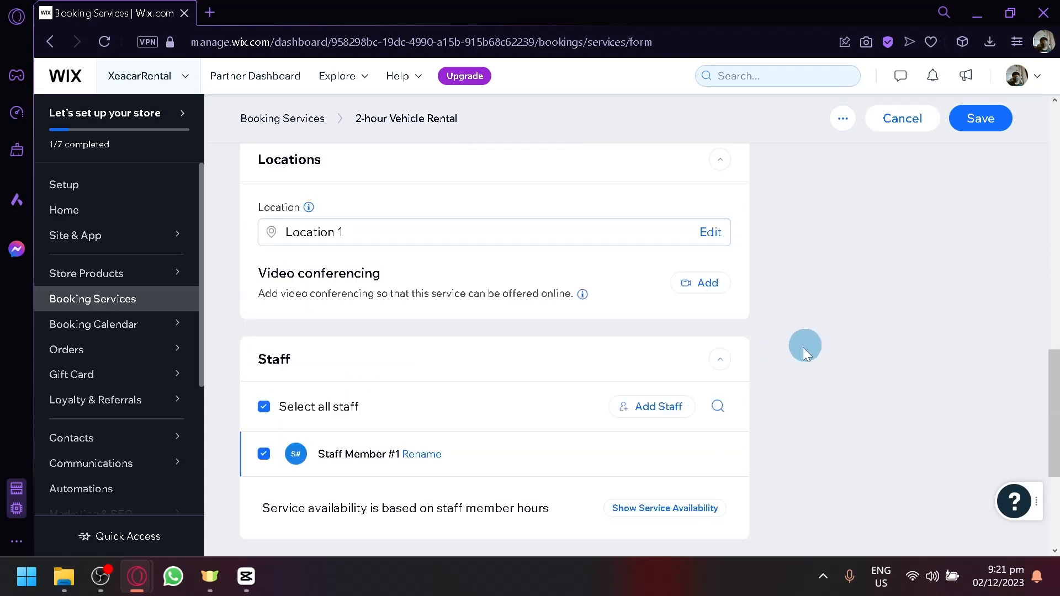
Scroll through the remaining service details and save the service.
scroll(down, 3)
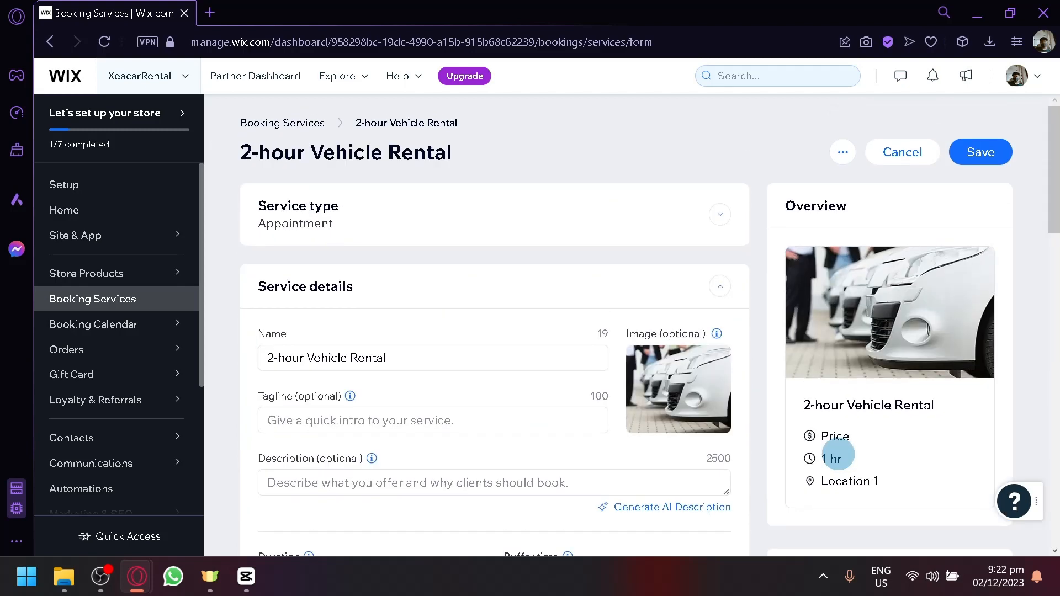
scroll(down, 3)
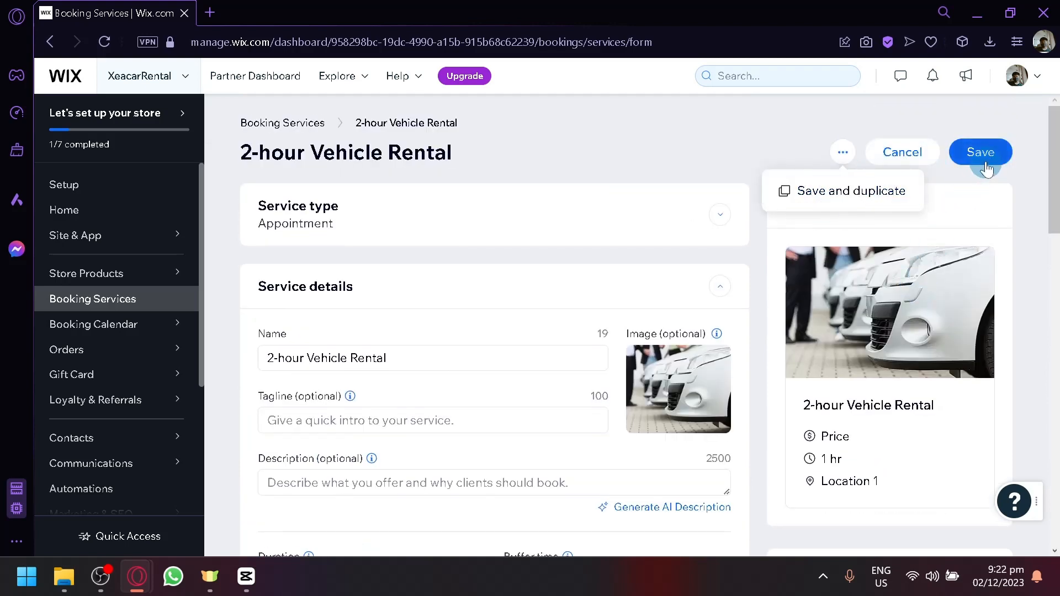
click(980, 151)
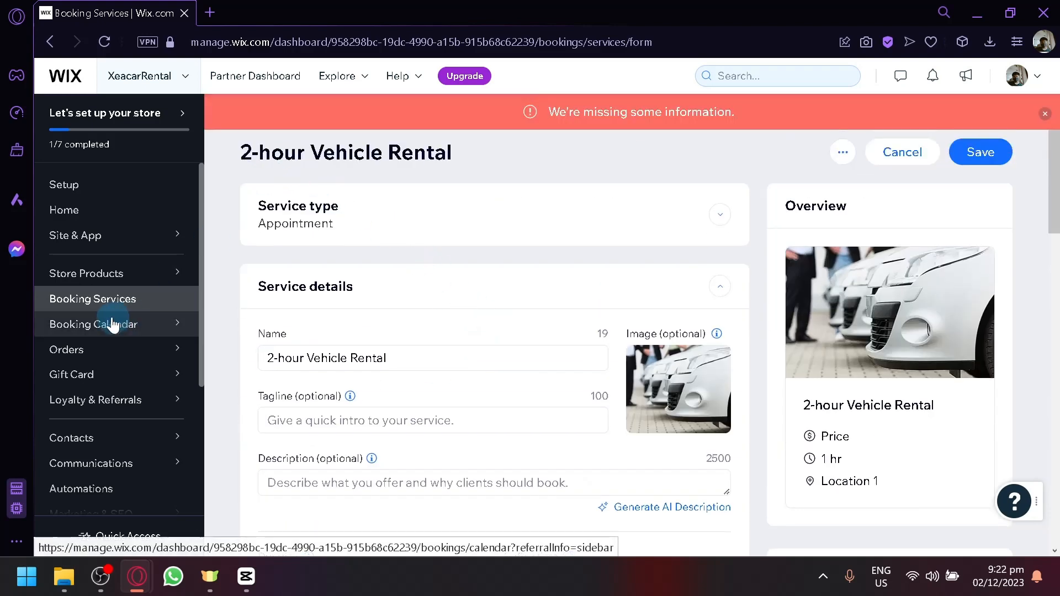
Leave the service form without saving and browse the car rental templates.
click(93, 325)
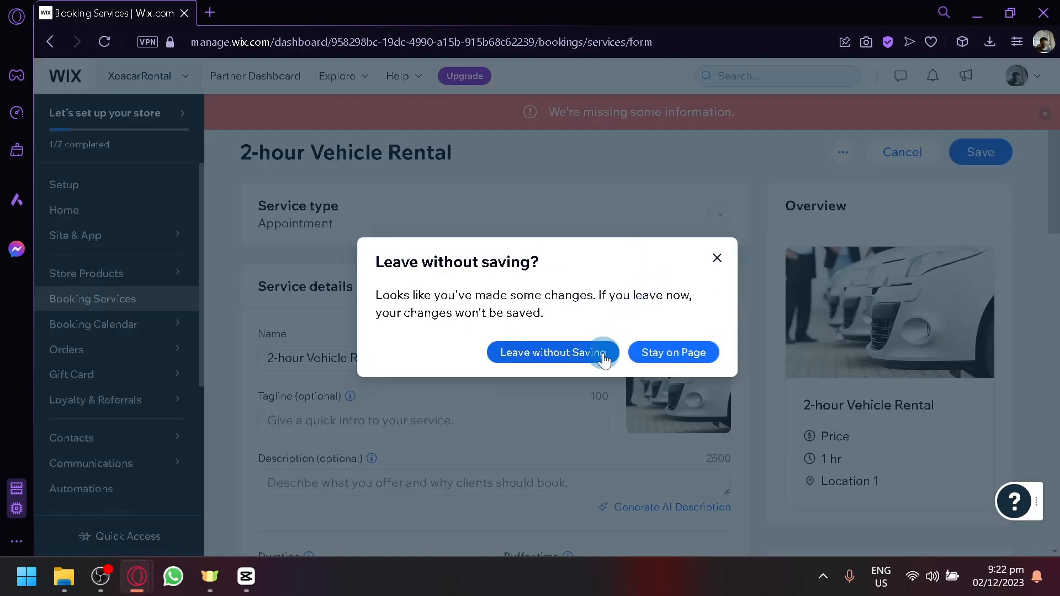
click(551, 353)
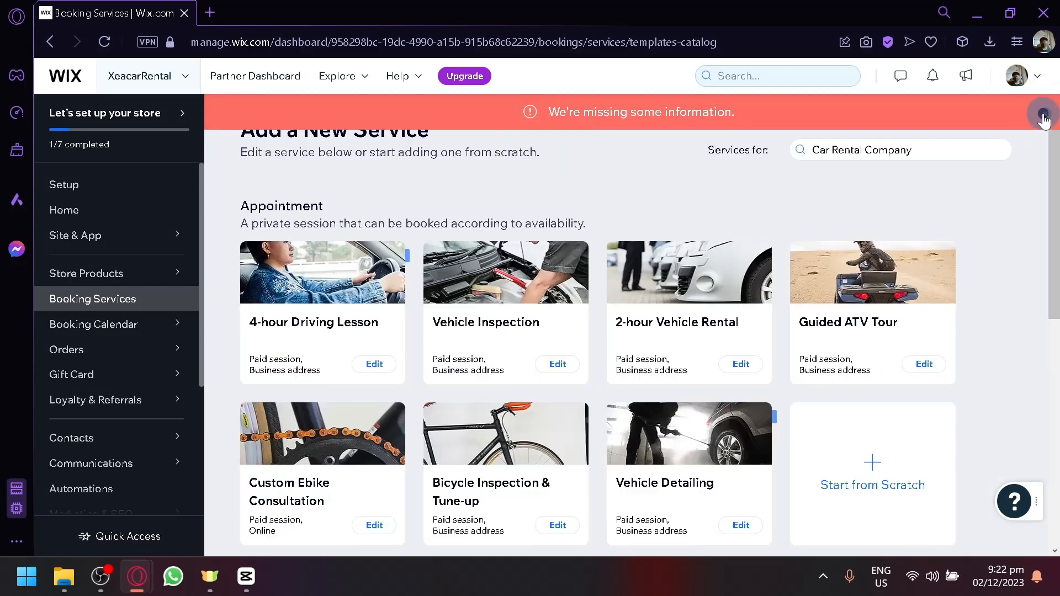
scroll(down, 3)
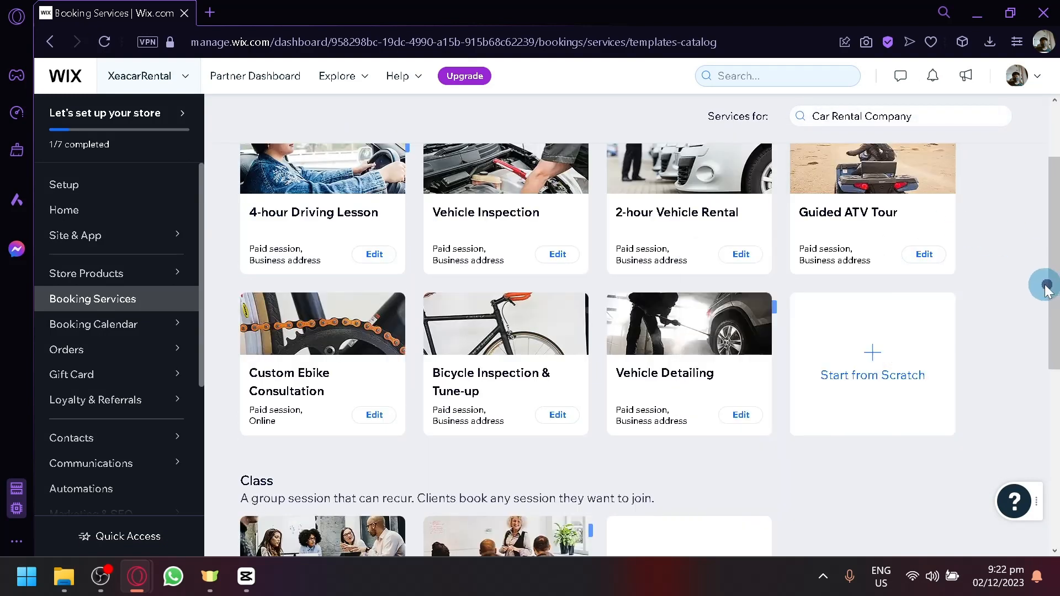
scroll(down, 3)
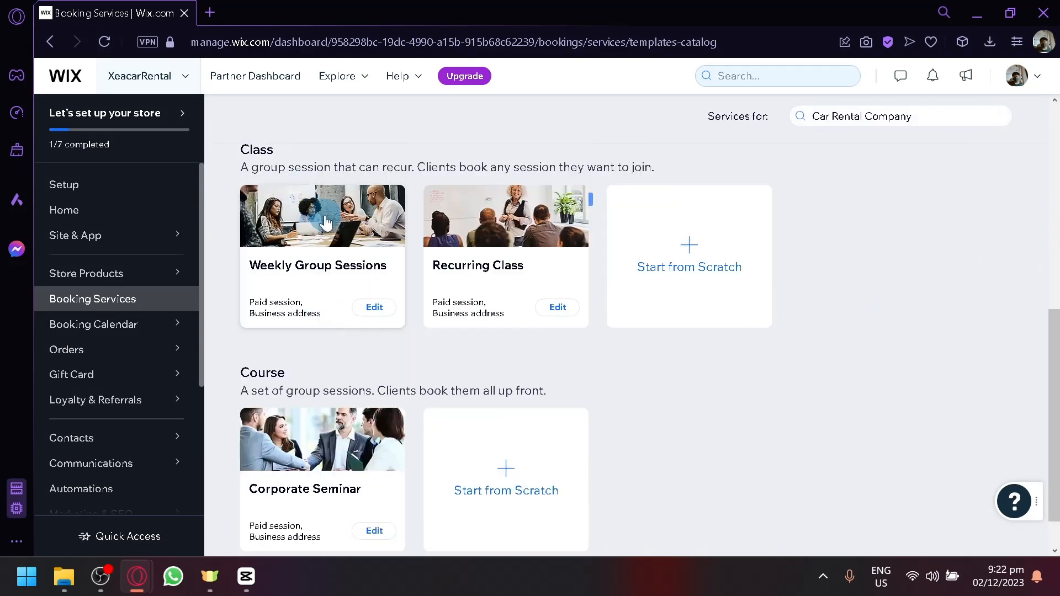
click(242, 318)
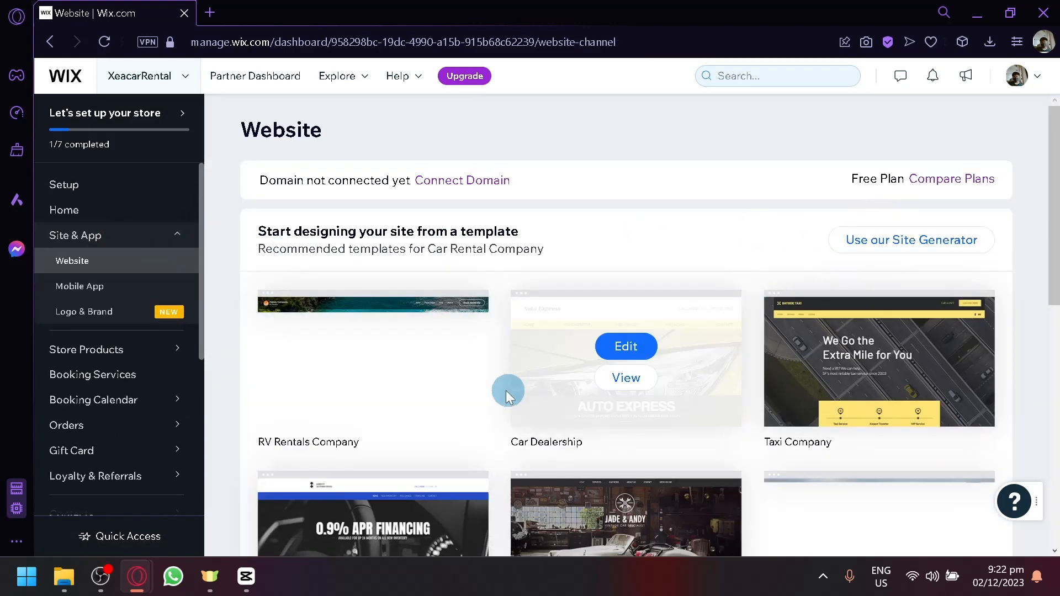
Scroll the recommended templates and edit the Vintage Car Garage template.
scroll(down, 3)
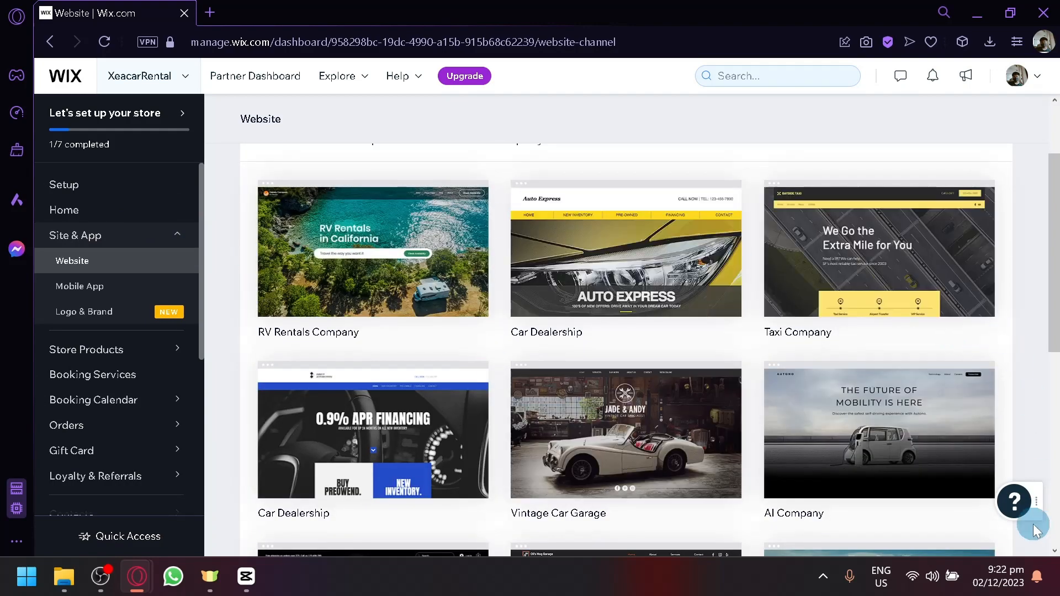
scroll(down, 3)
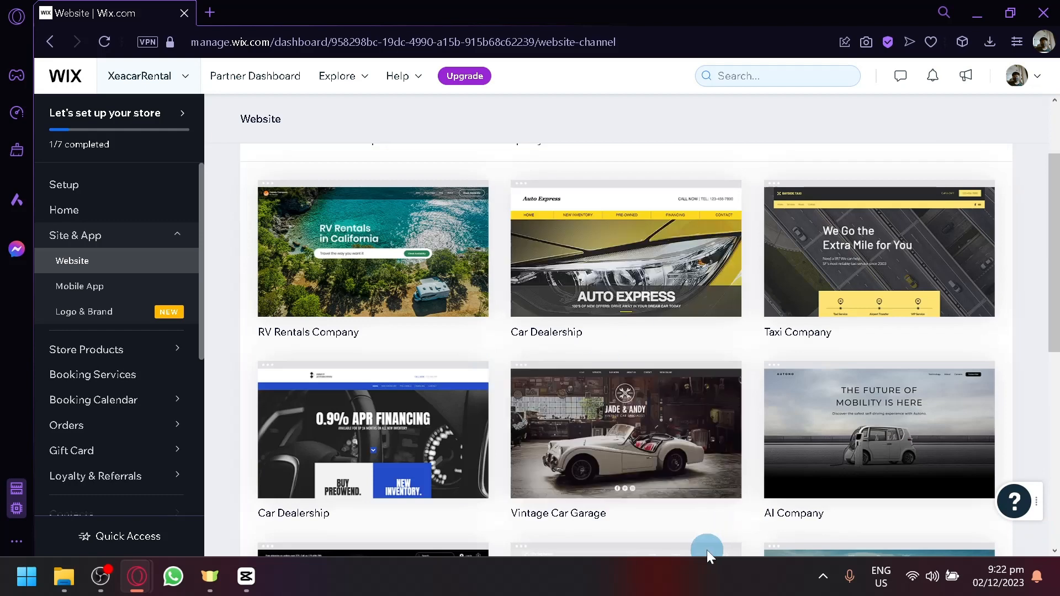
mouse_move(624, 431)
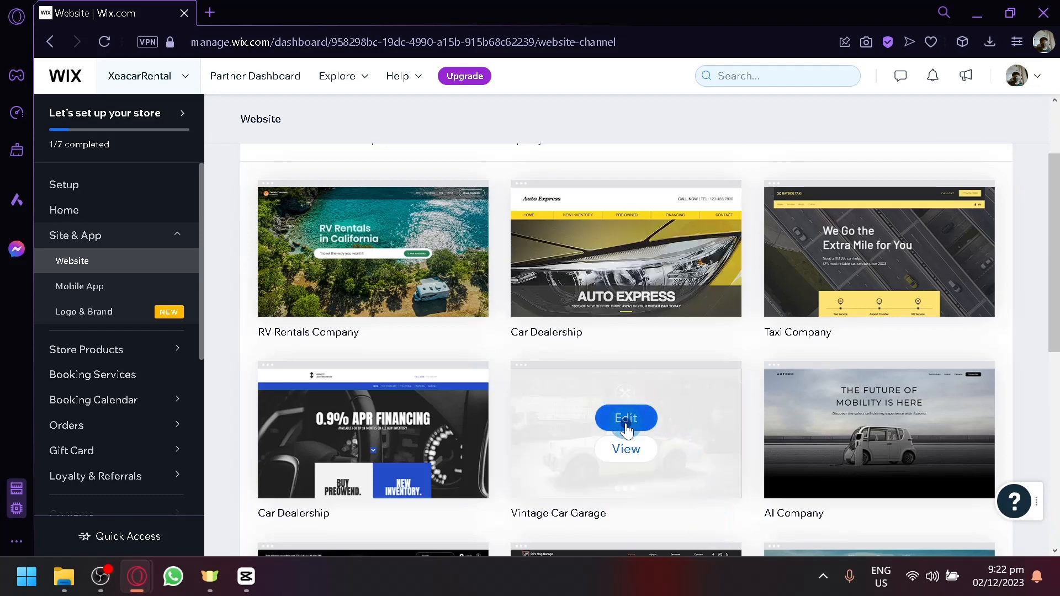
click(624, 418)
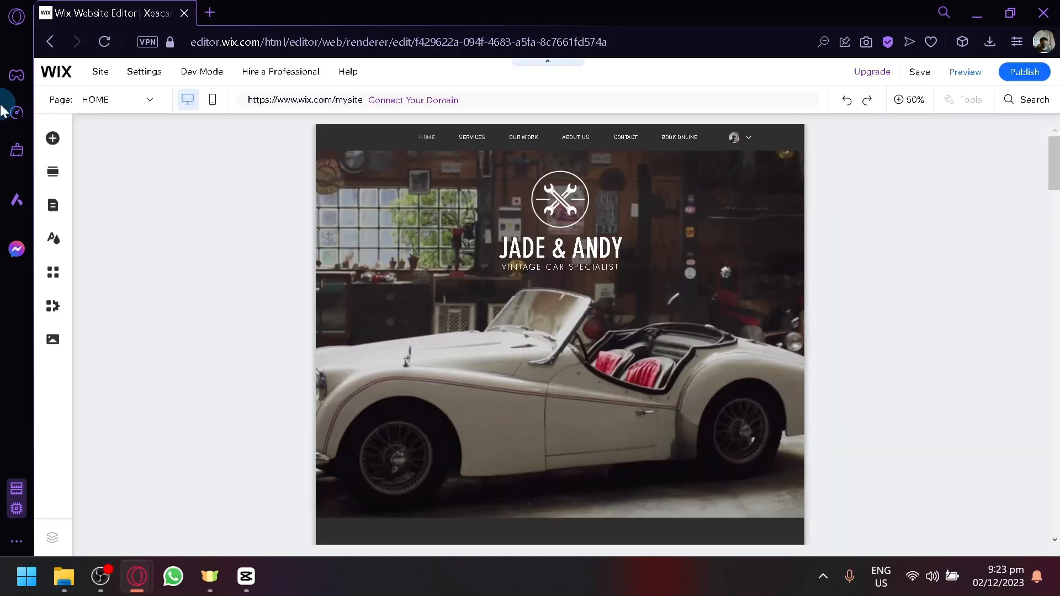
Scroll through the Jade & Andy vintage garage template pages while the AI writer appears.
scroll(down, 3)
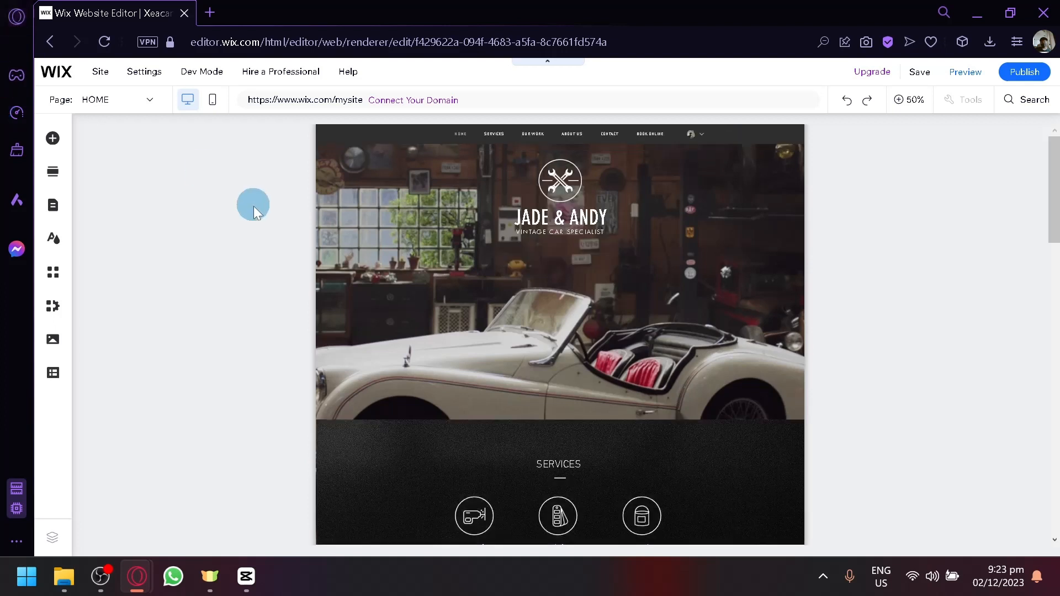
mouse_move(475, 286)
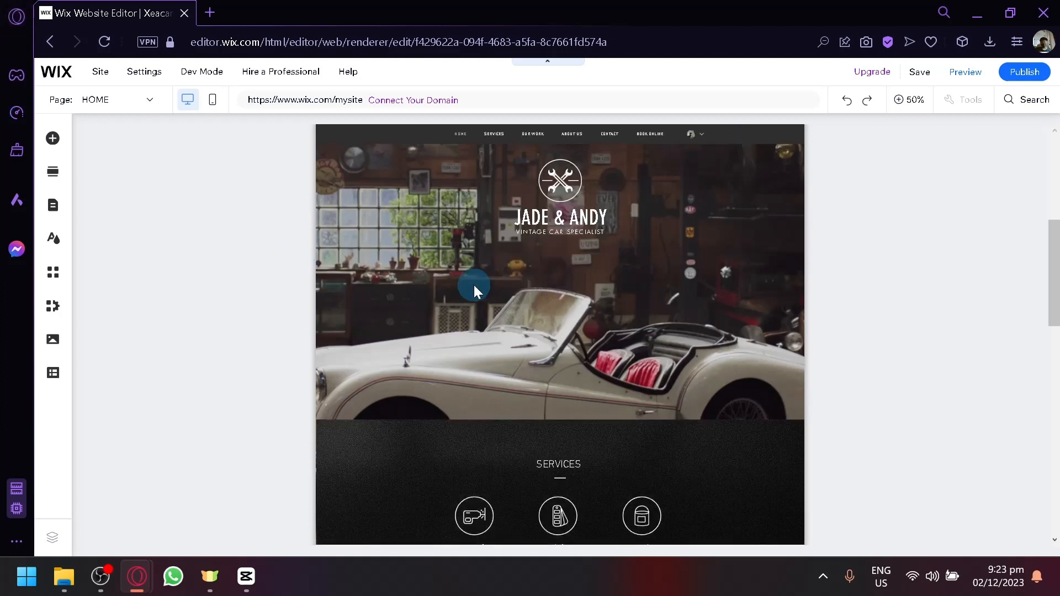
scroll(down, 3)
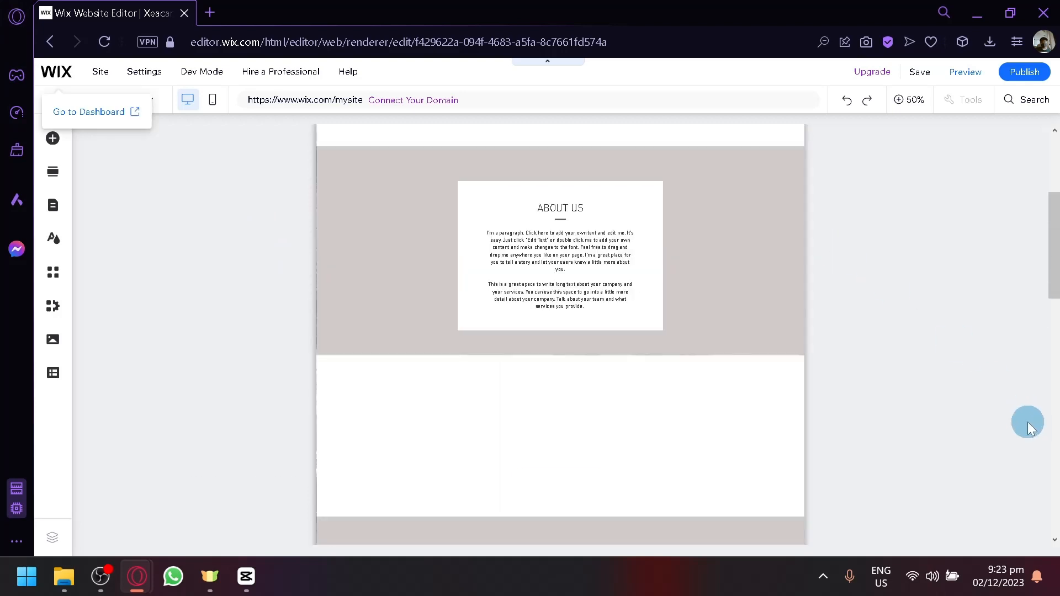
scroll(down, 3)
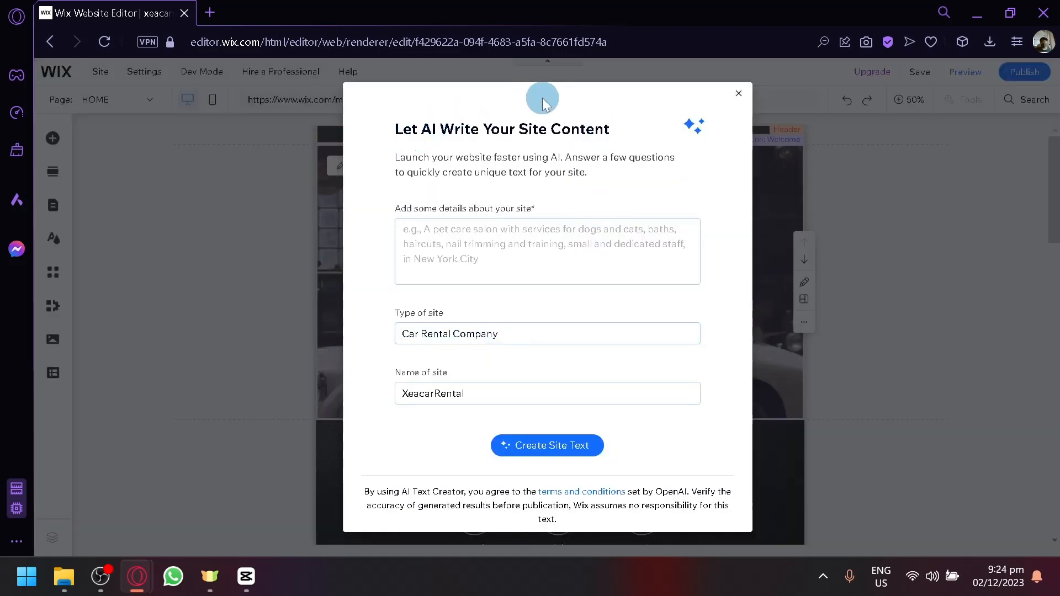
Close the AI site-text writer without generating, then bring up the add-elements panel.
click(737, 93)
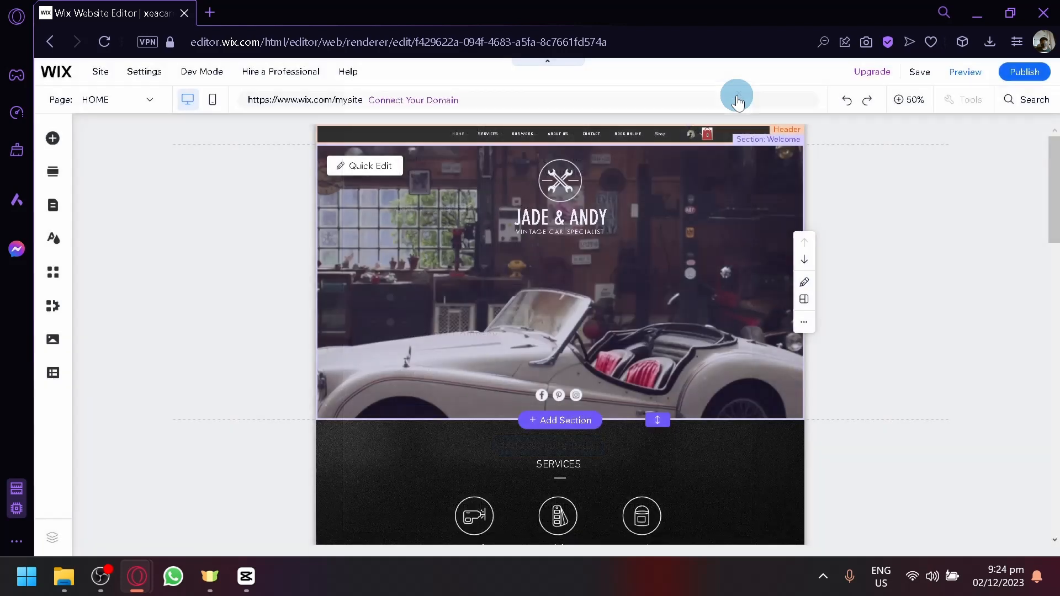
click(52, 139)
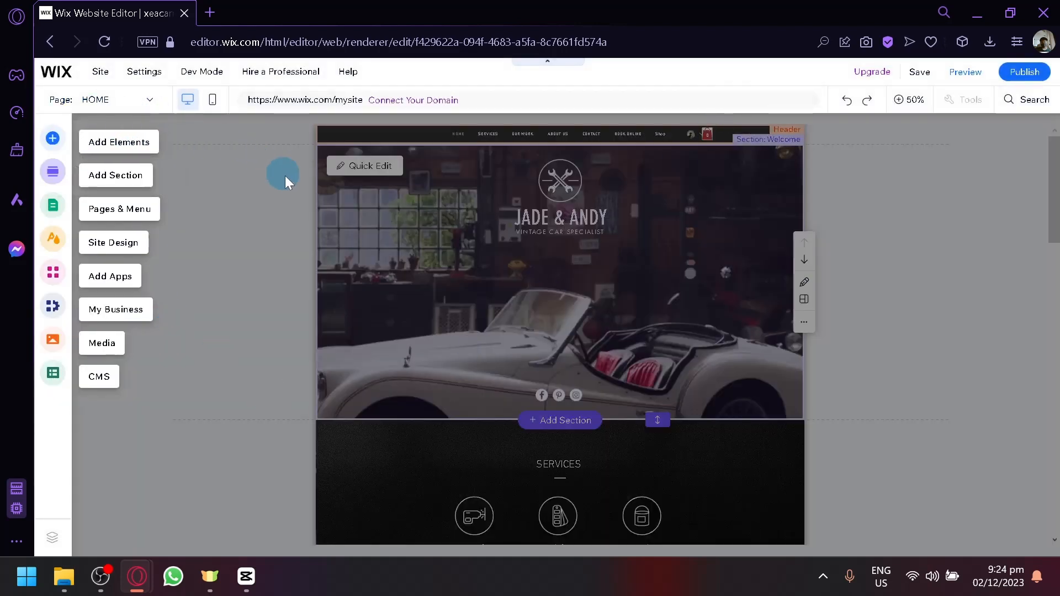
mouse_move(179, 147)
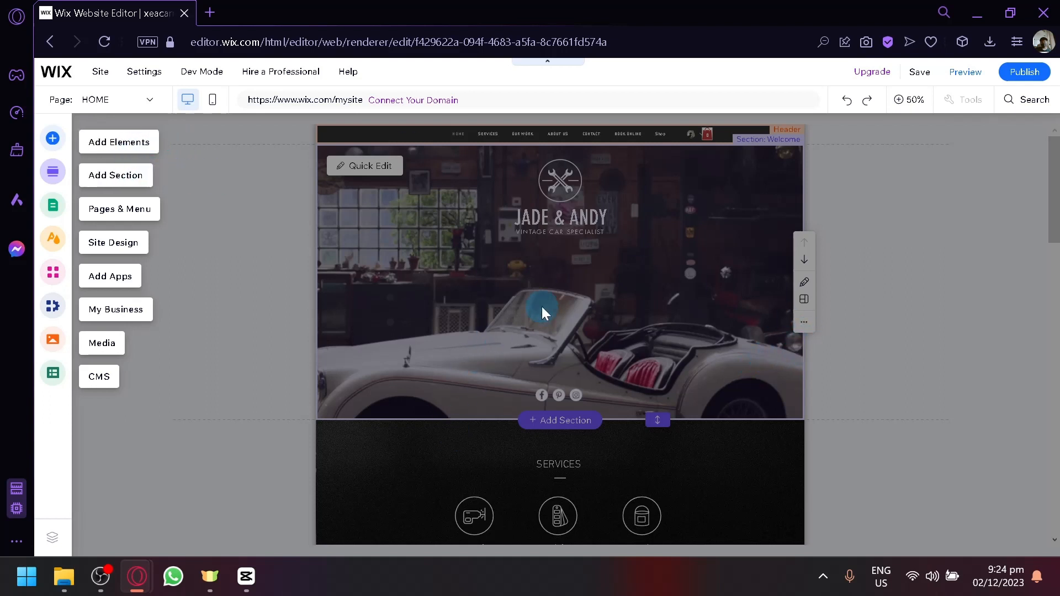
mouse_move(615, 216)
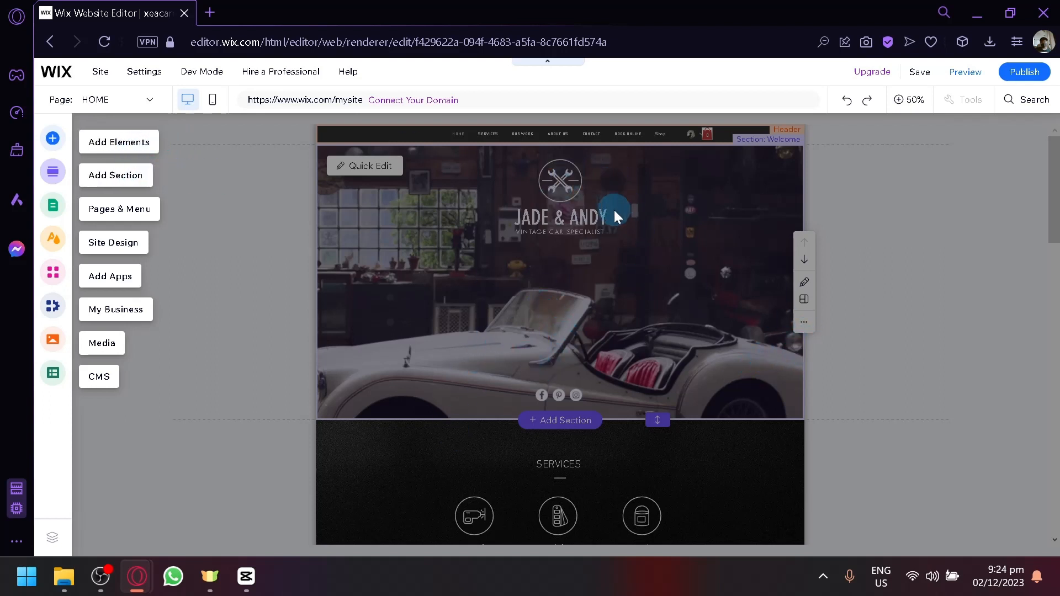
mouse_move(47, 119)
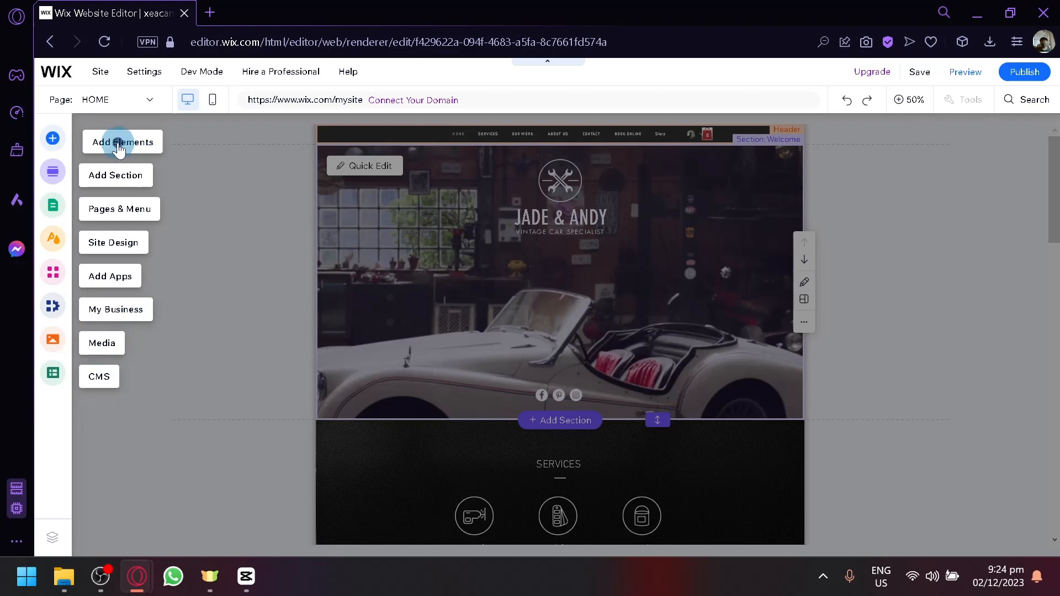
click(52, 138)
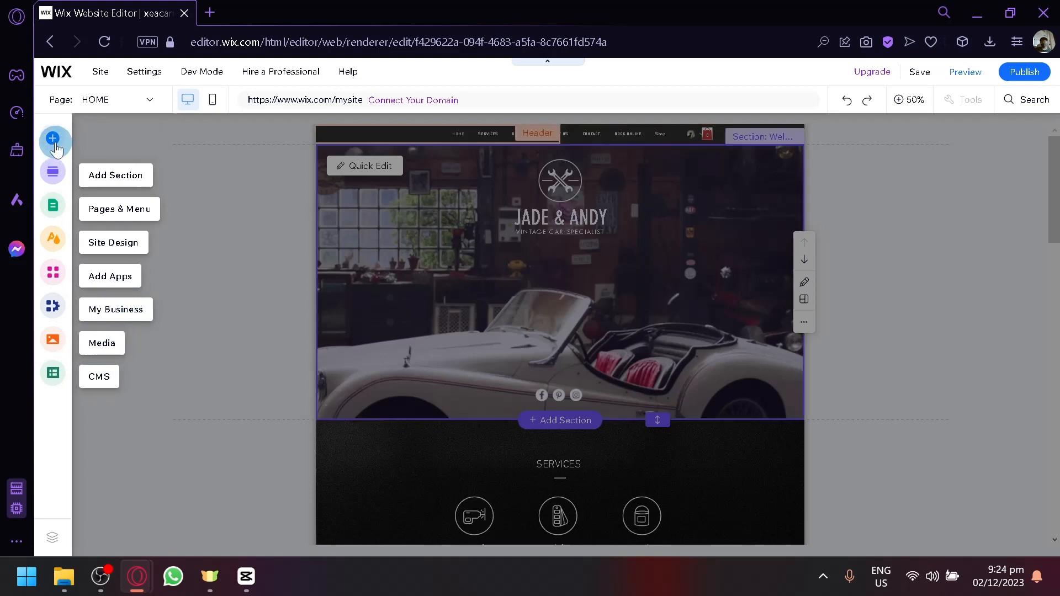
click(52, 139)
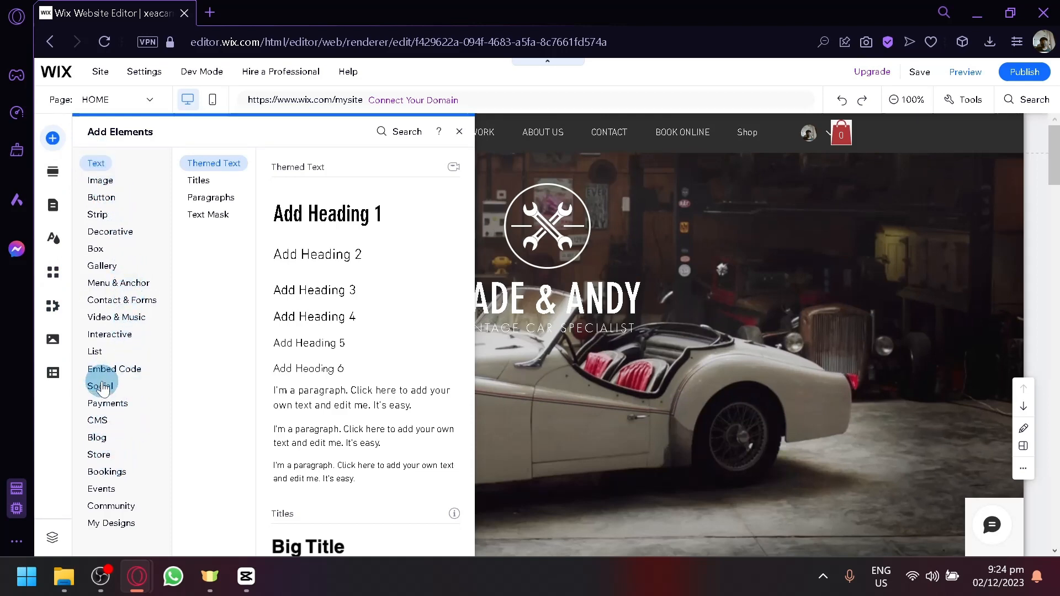
mouse_move(125, 318)
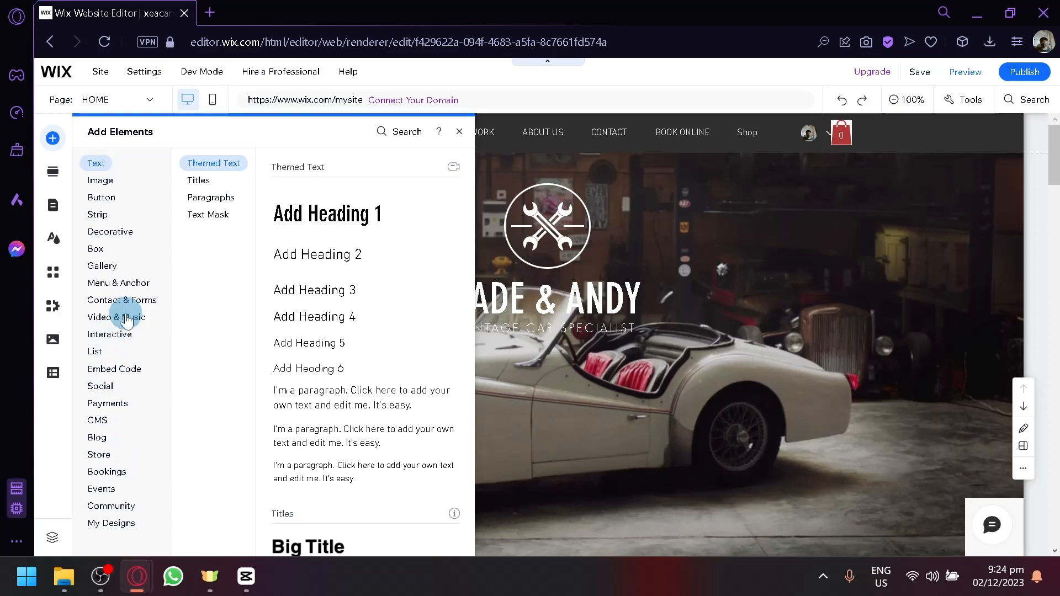
click(459, 132)
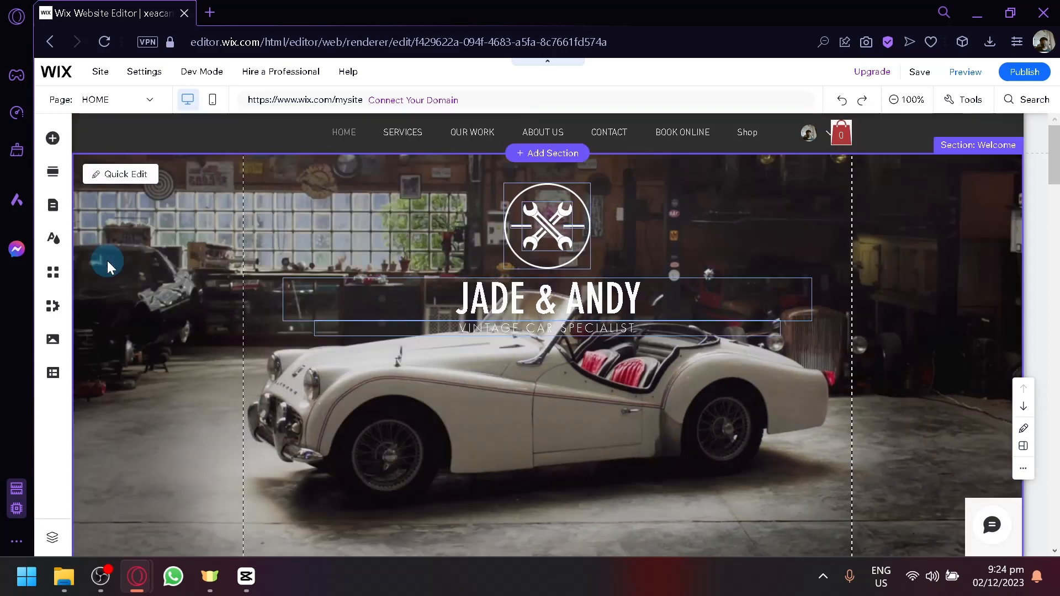
scroll(down, 3)
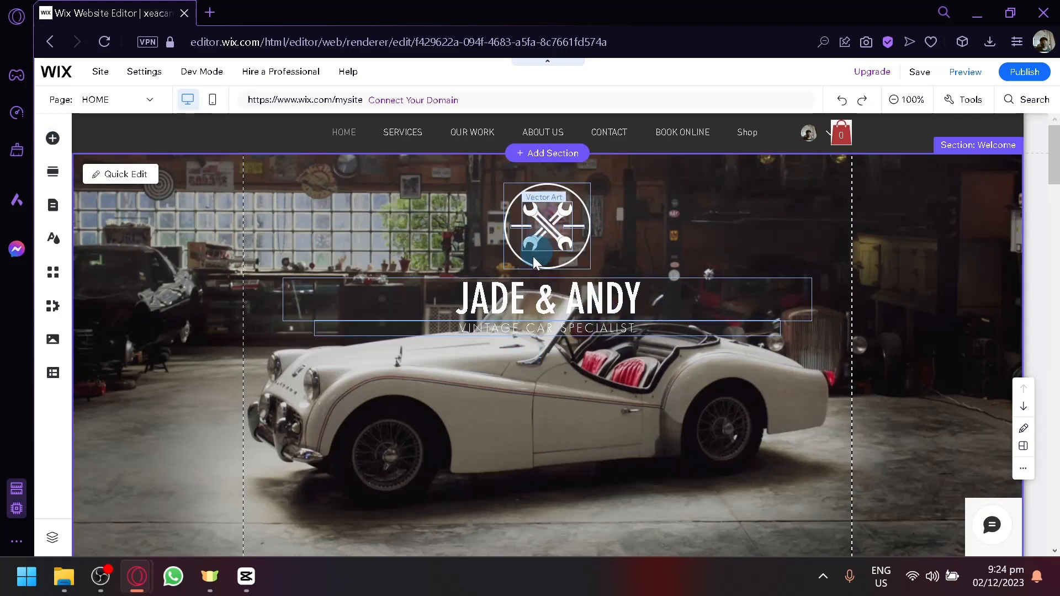
scroll(down, 3)
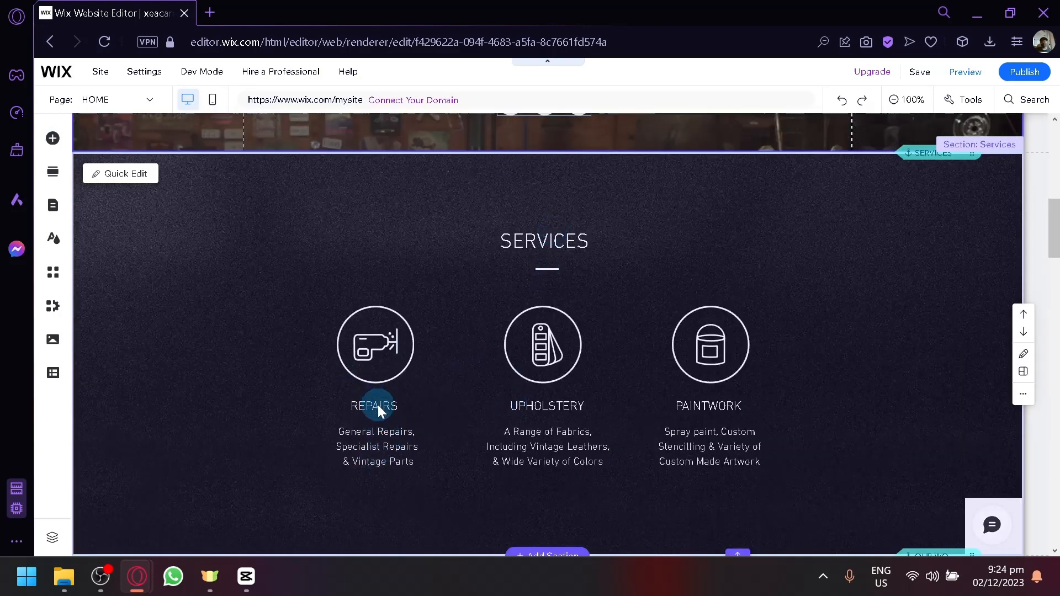
Drag the REPAIRS caption from under the first service icon to above PAINTWORK.
click(374, 406)
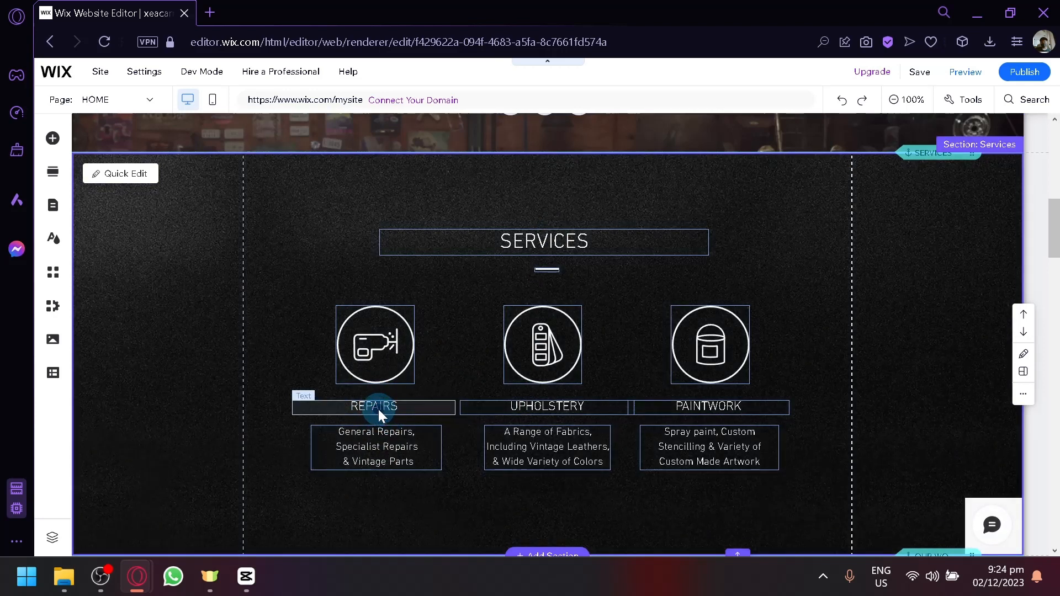
click(373, 406)
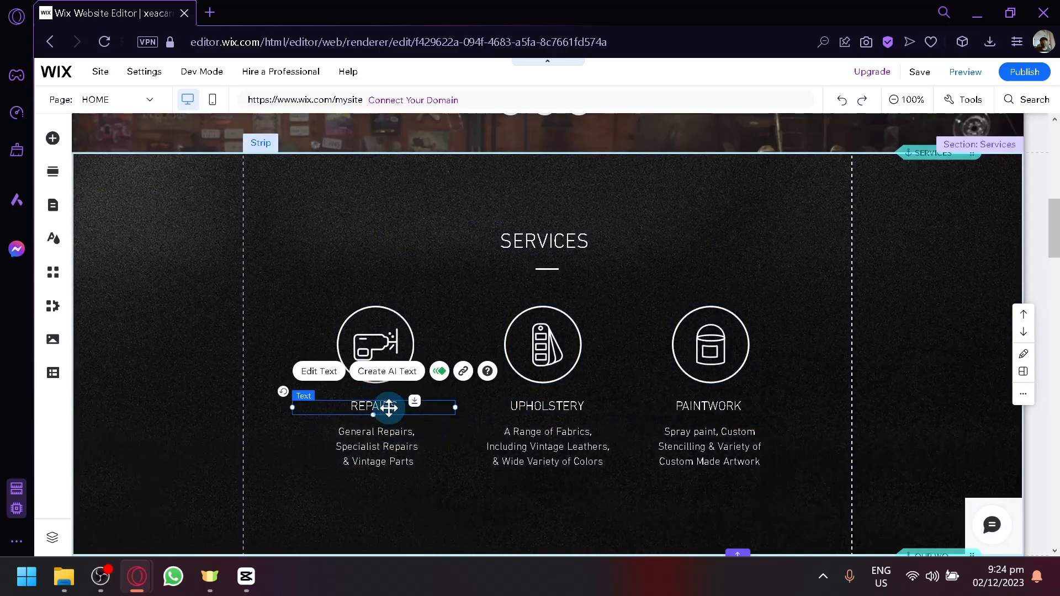
drag(389, 407, 326, 291)
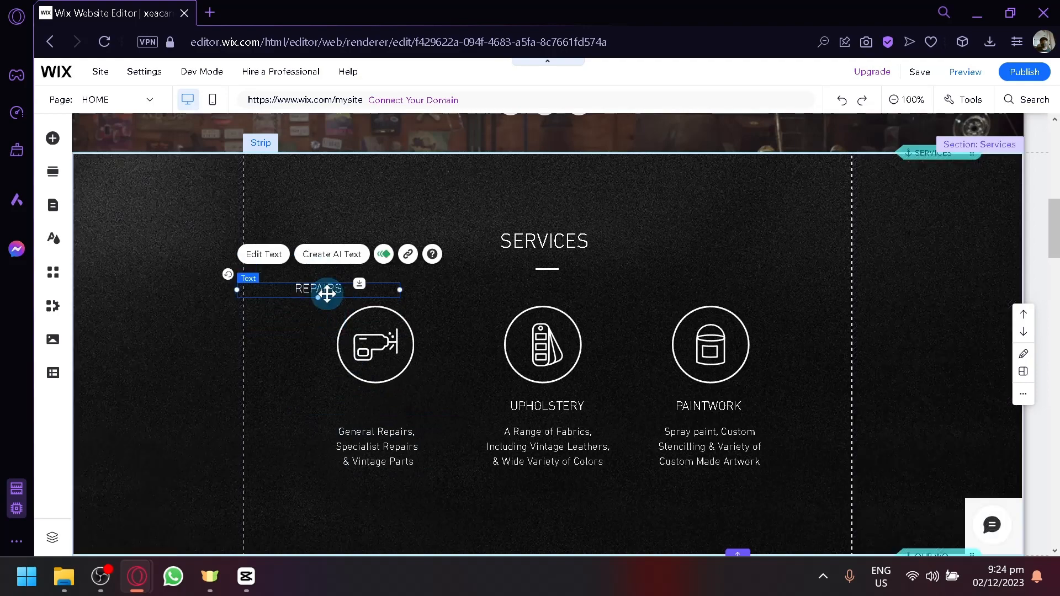
drag(326, 292, 719, 287)
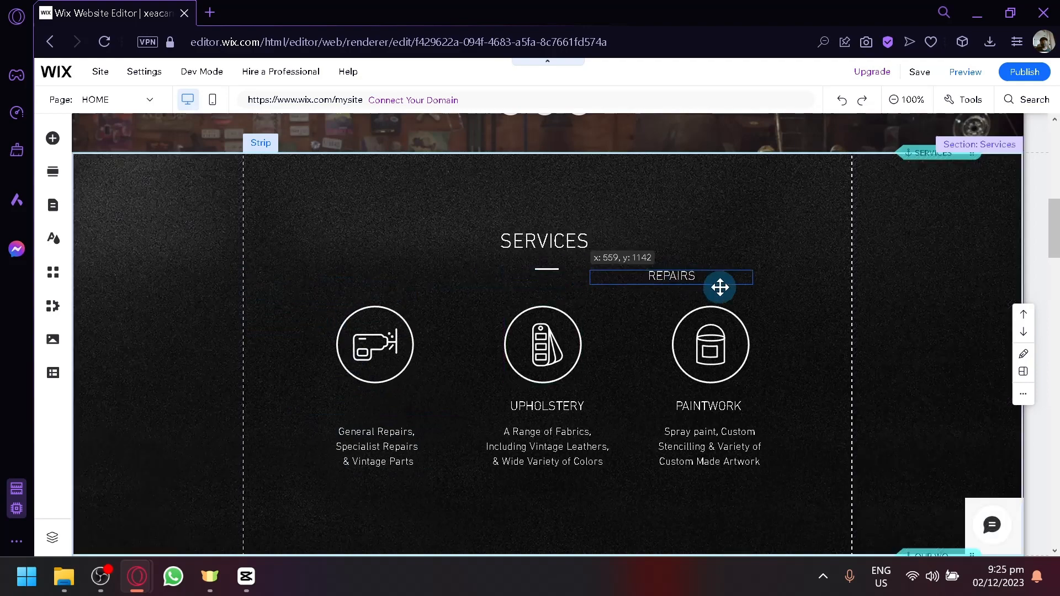
scroll(down, 3)
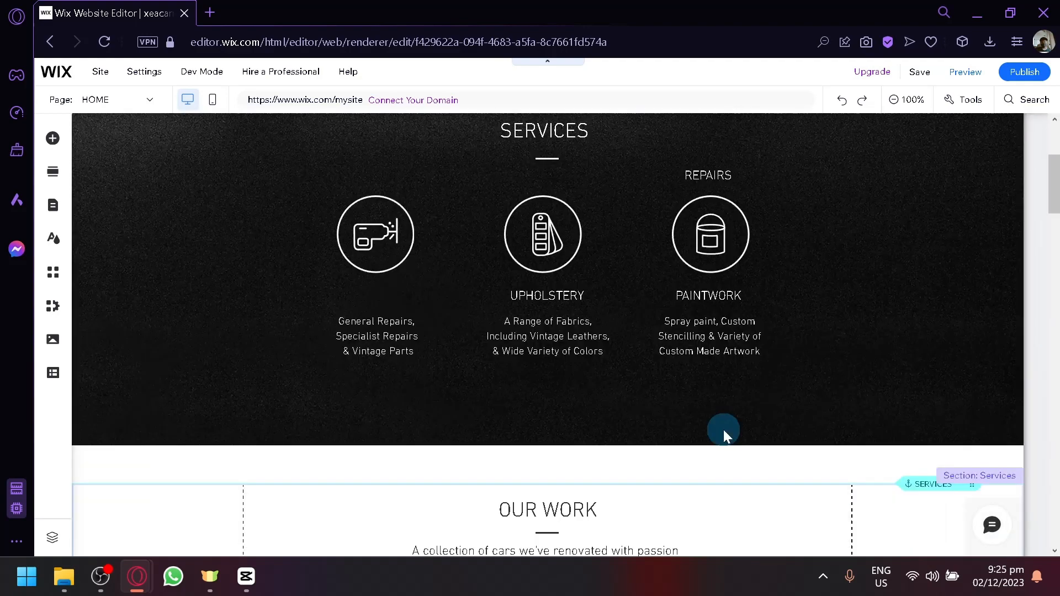